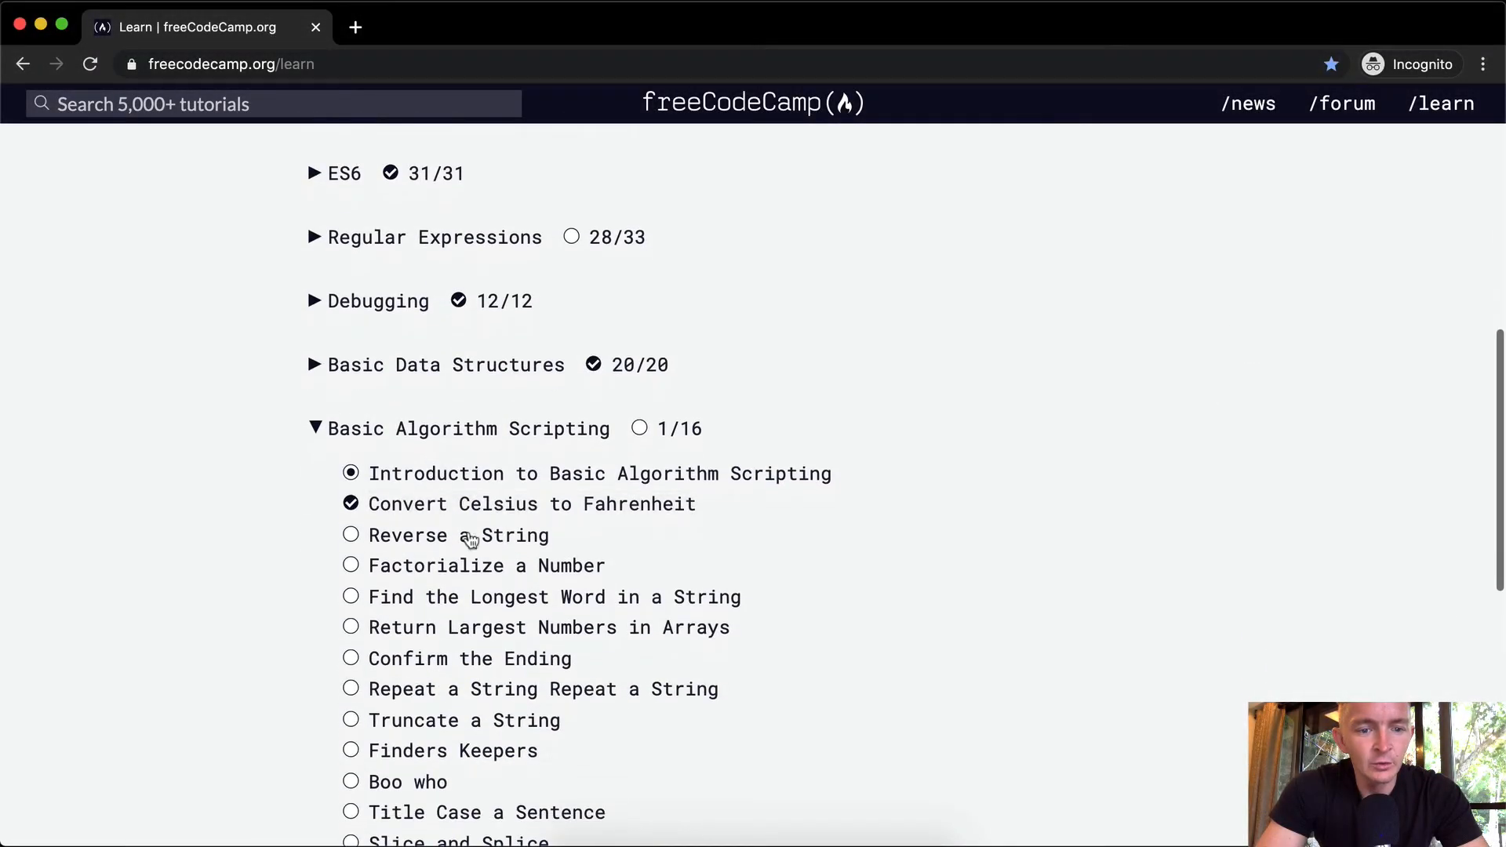
Open 'Reverse a String' from the Basic Algorithm Scripting curriculum list.
{"action": "left_click", "coordinate": [452, 535]}
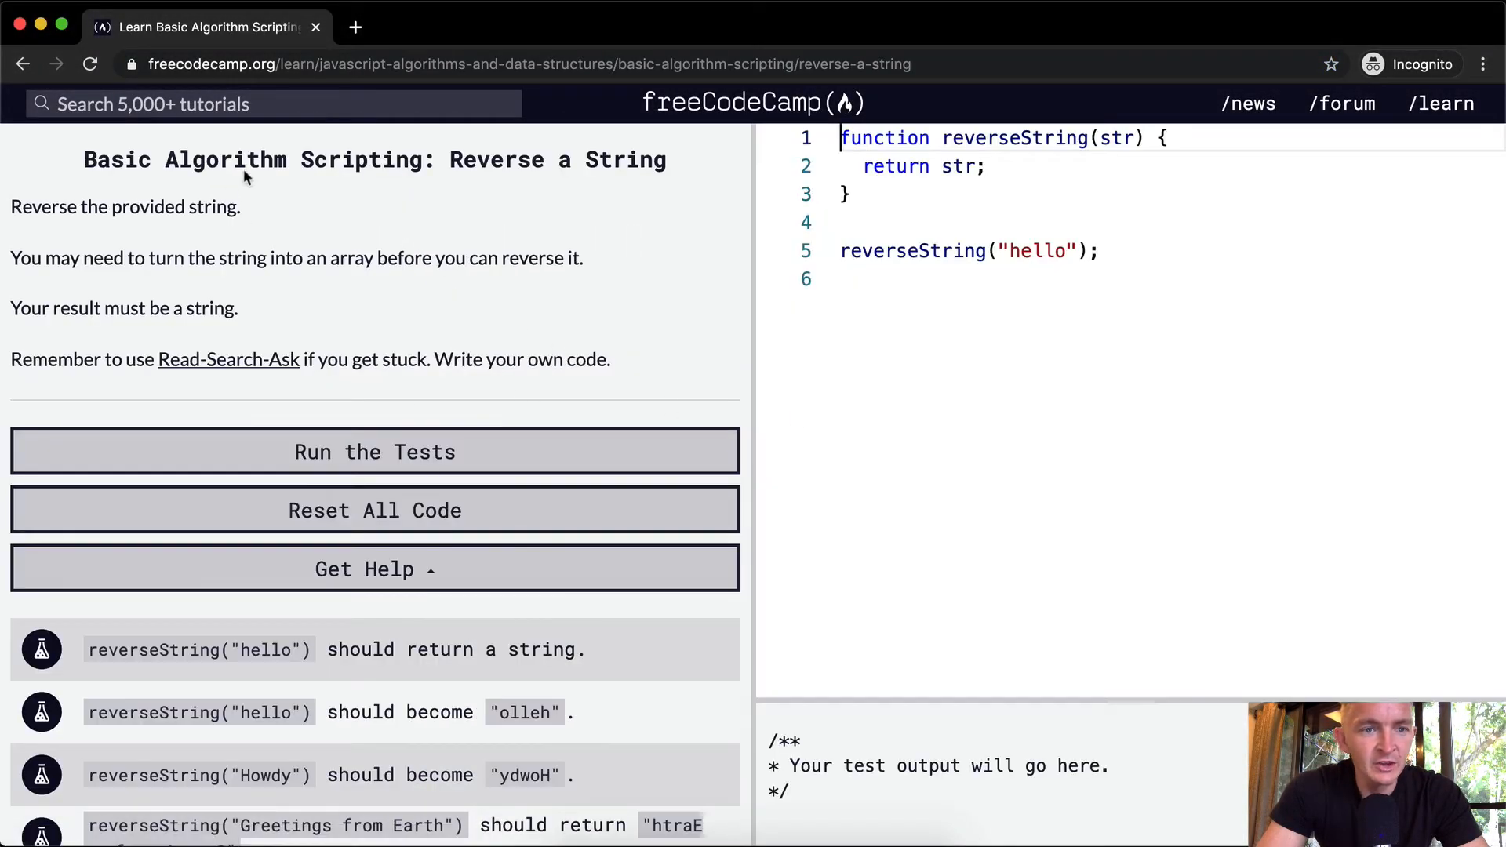
{"action": "mouse_move", "coordinate": [38, 240]}
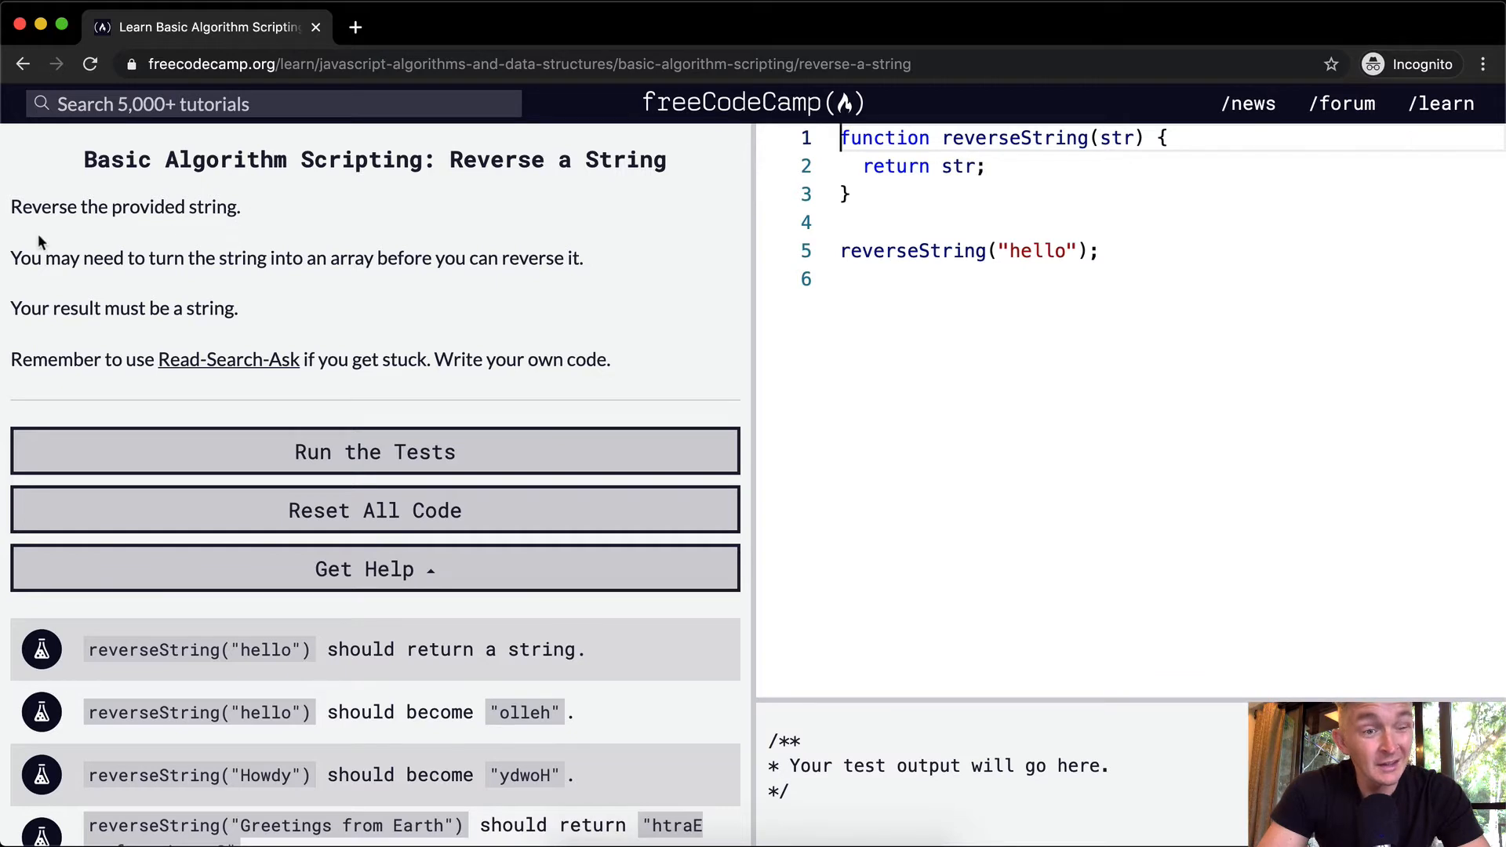
{"action": "mouse_move", "coordinate": [82, 228]}
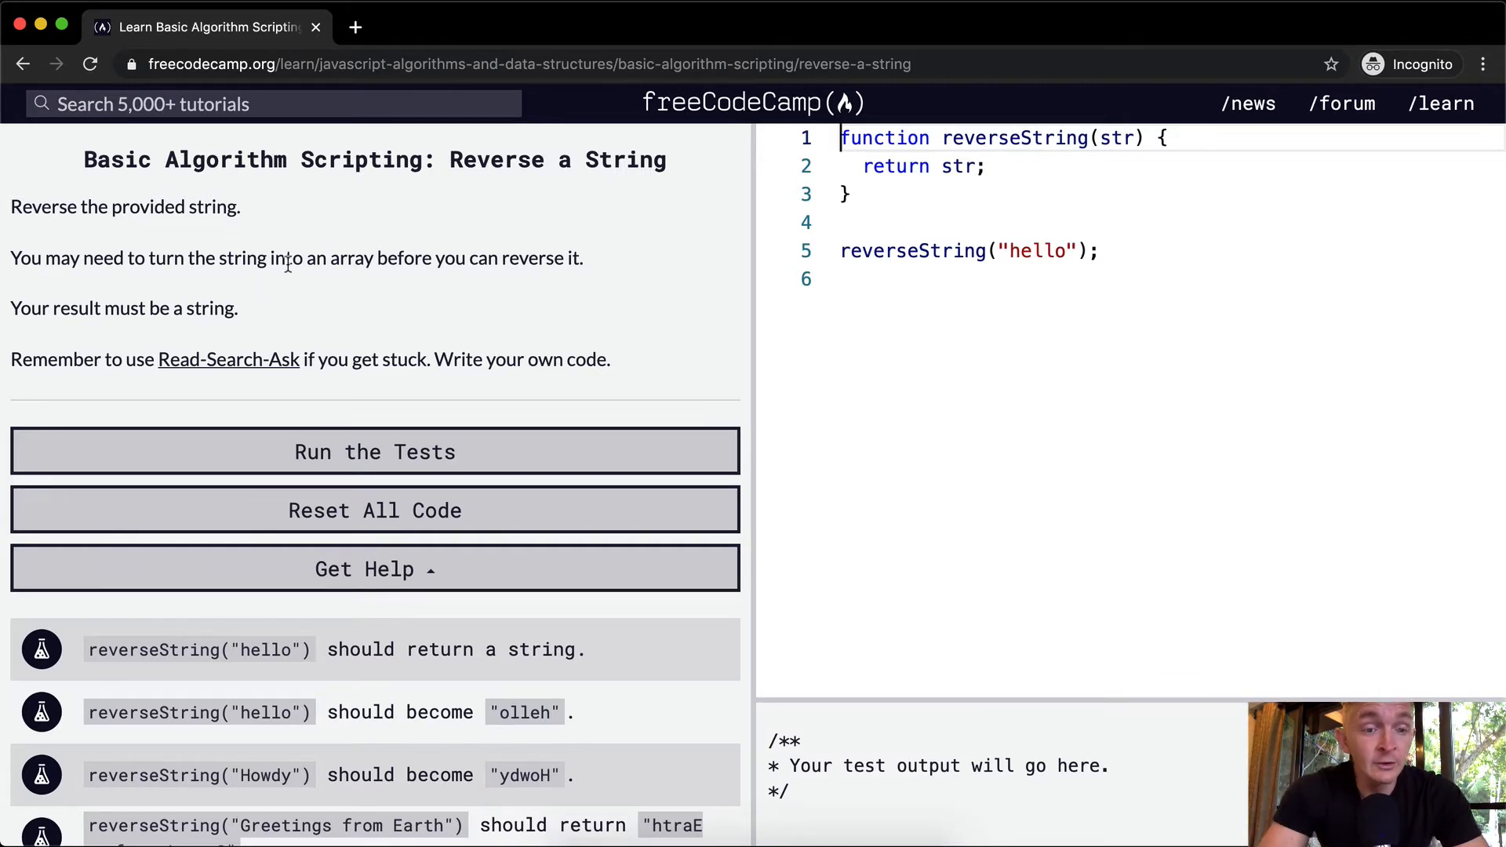
{"action": "mouse_move", "coordinate": [91, 298]}
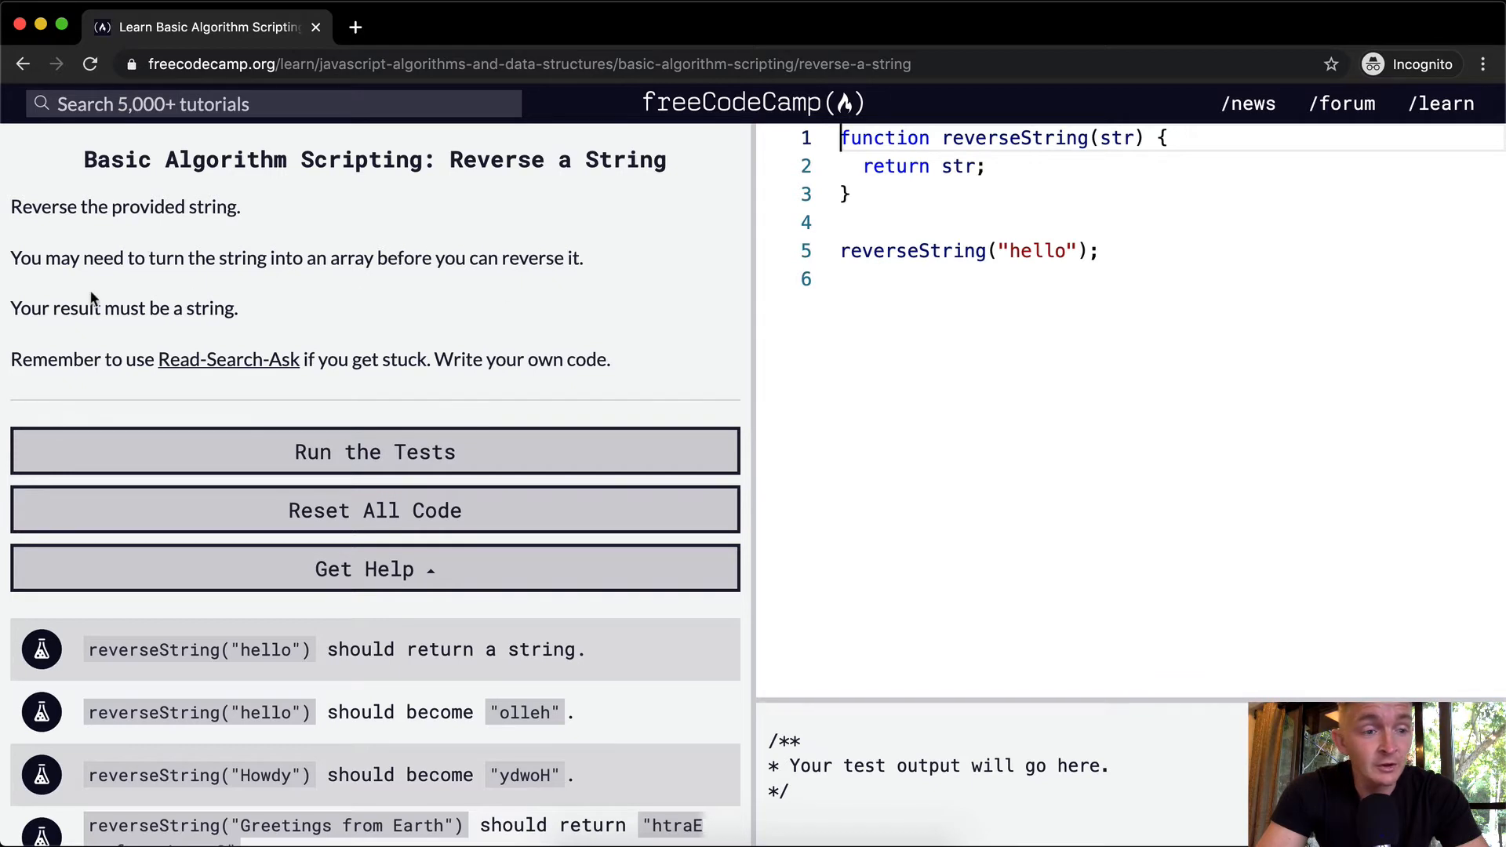
{"action": "mouse_move", "coordinate": [176, 308]}
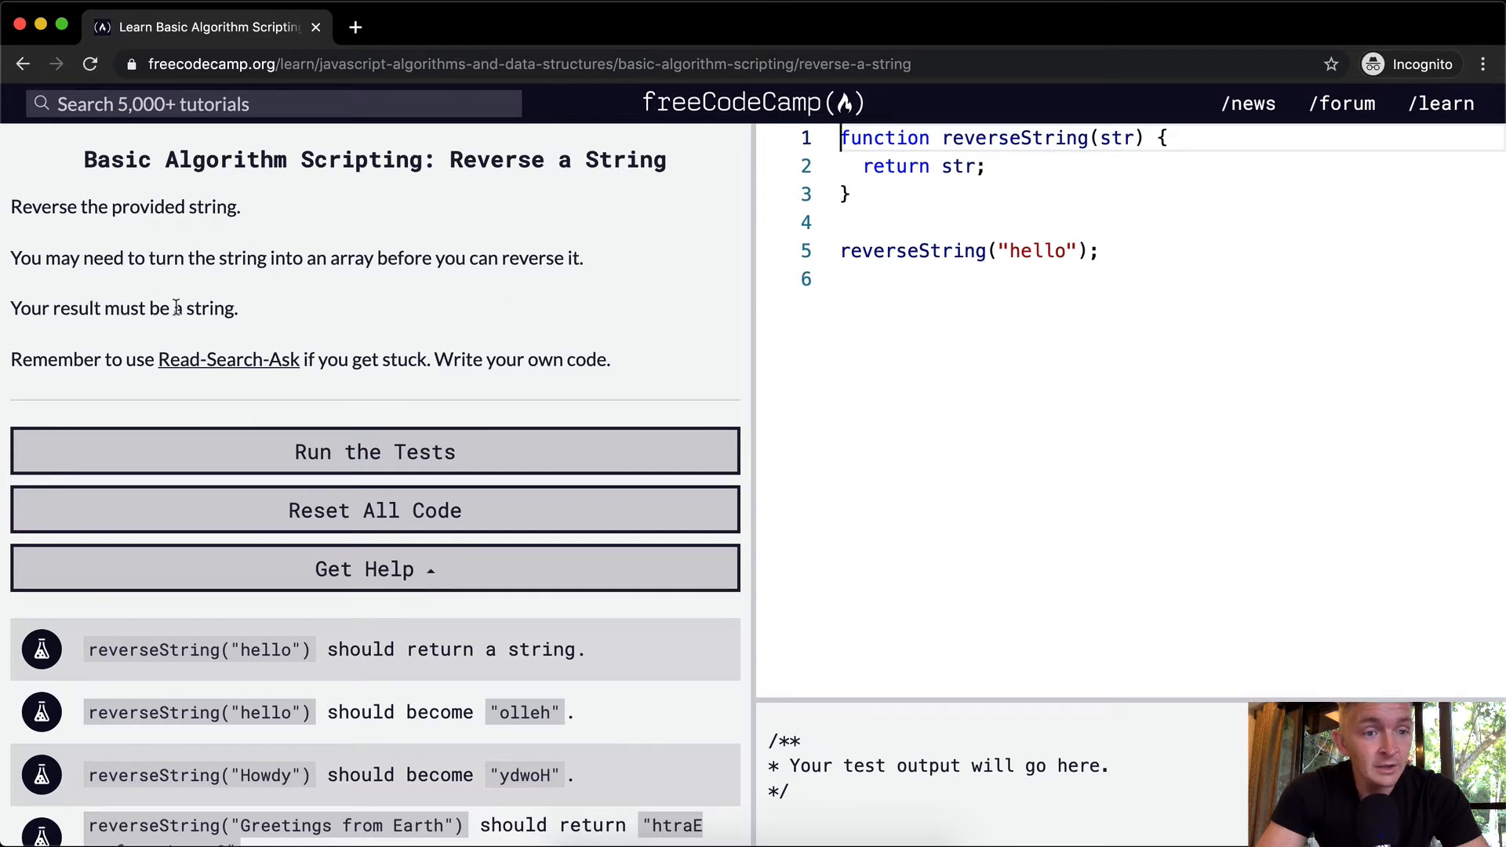
{"action": "mouse_move", "coordinate": [228, 359]}
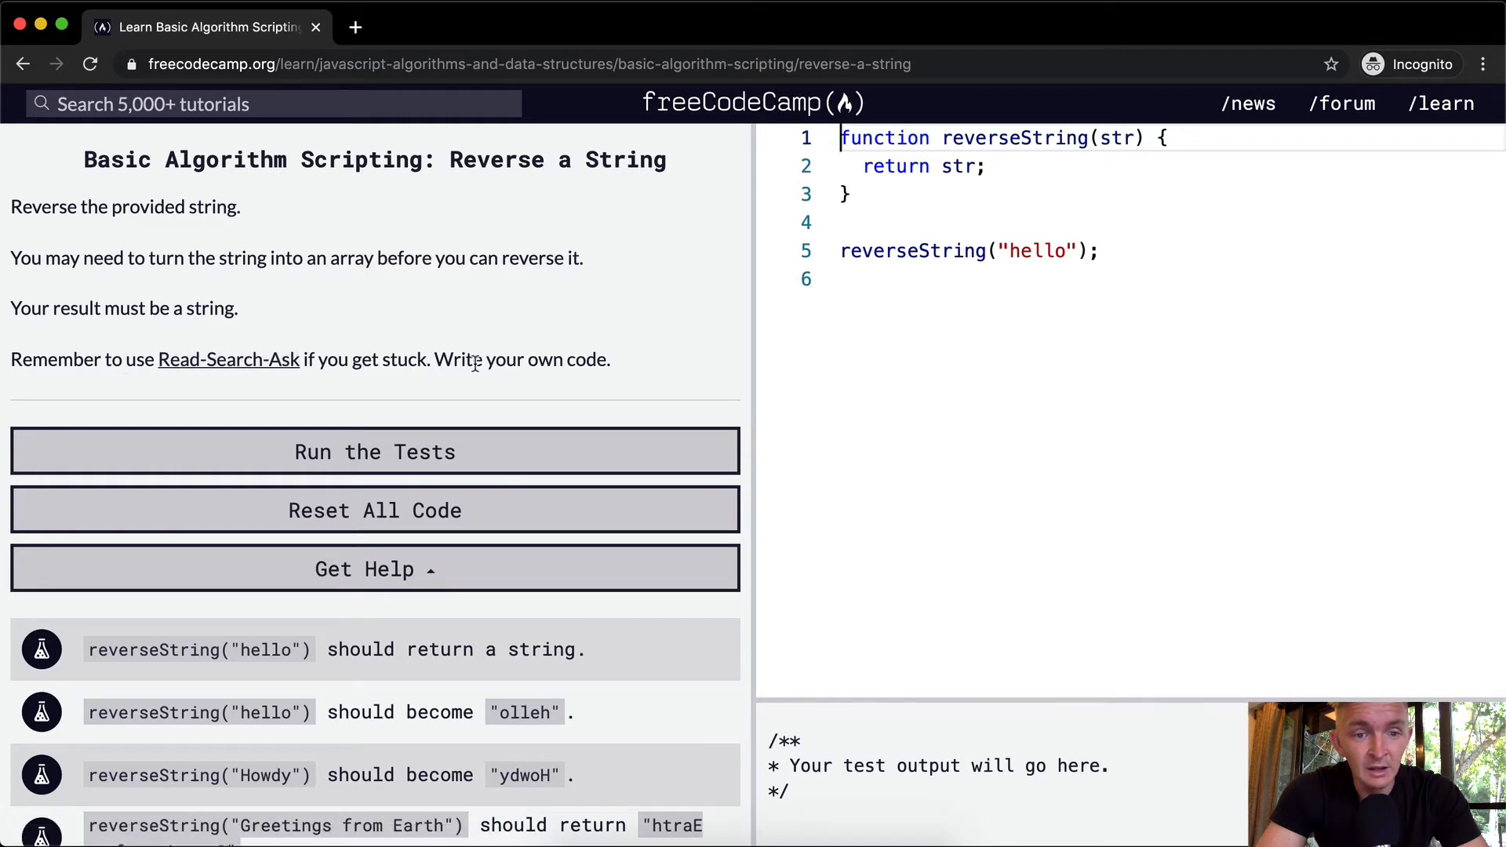
{"action": "mouse_move", "coordinate": [553, 333]}
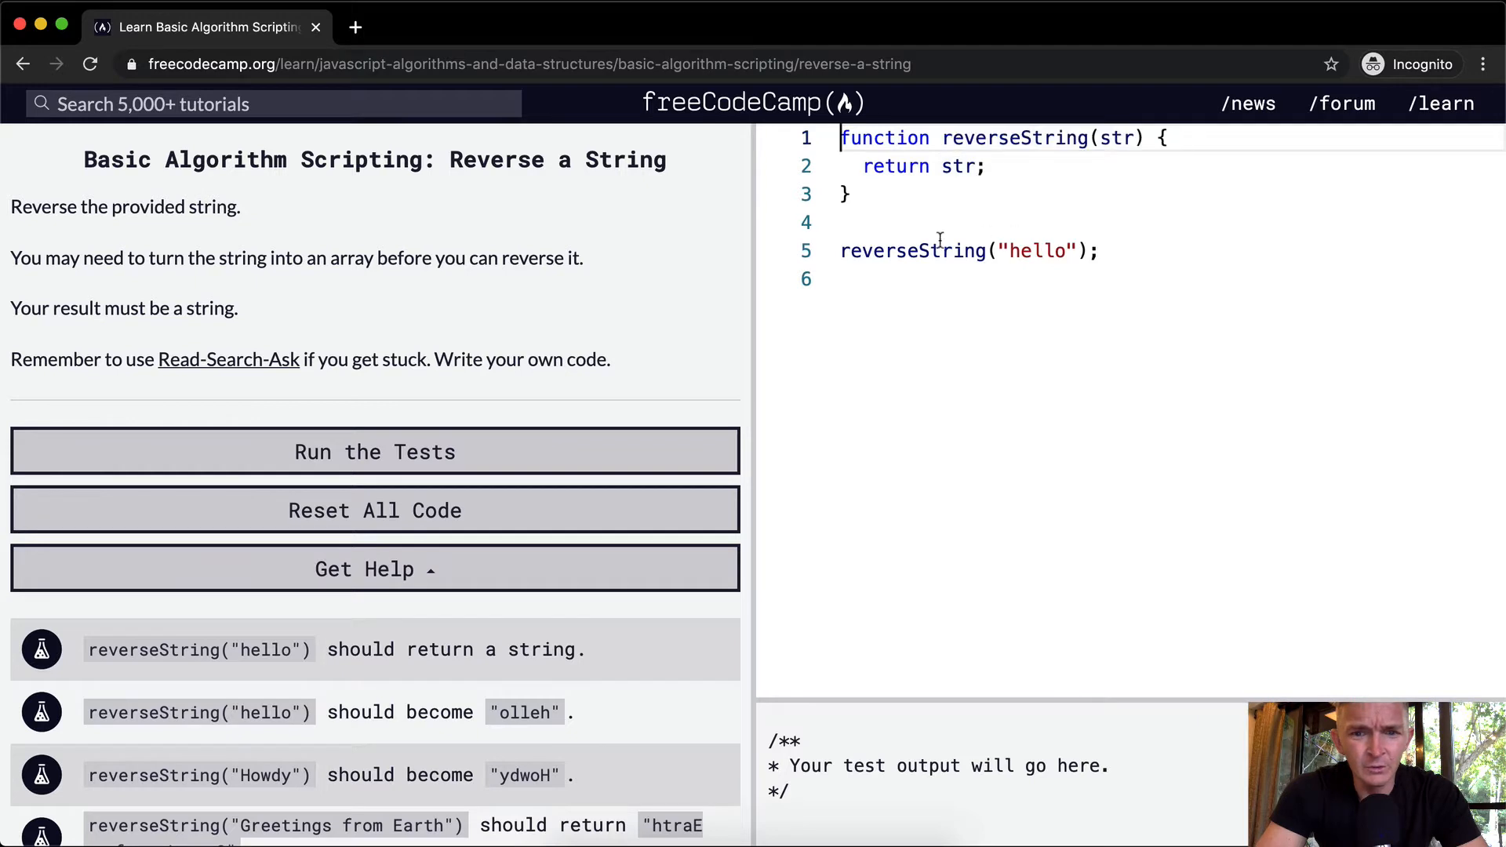
Wrap the call in console.log and return str.split("").reverse().join(""), printing olleh.
{"action": "type", "text": "console.log("}
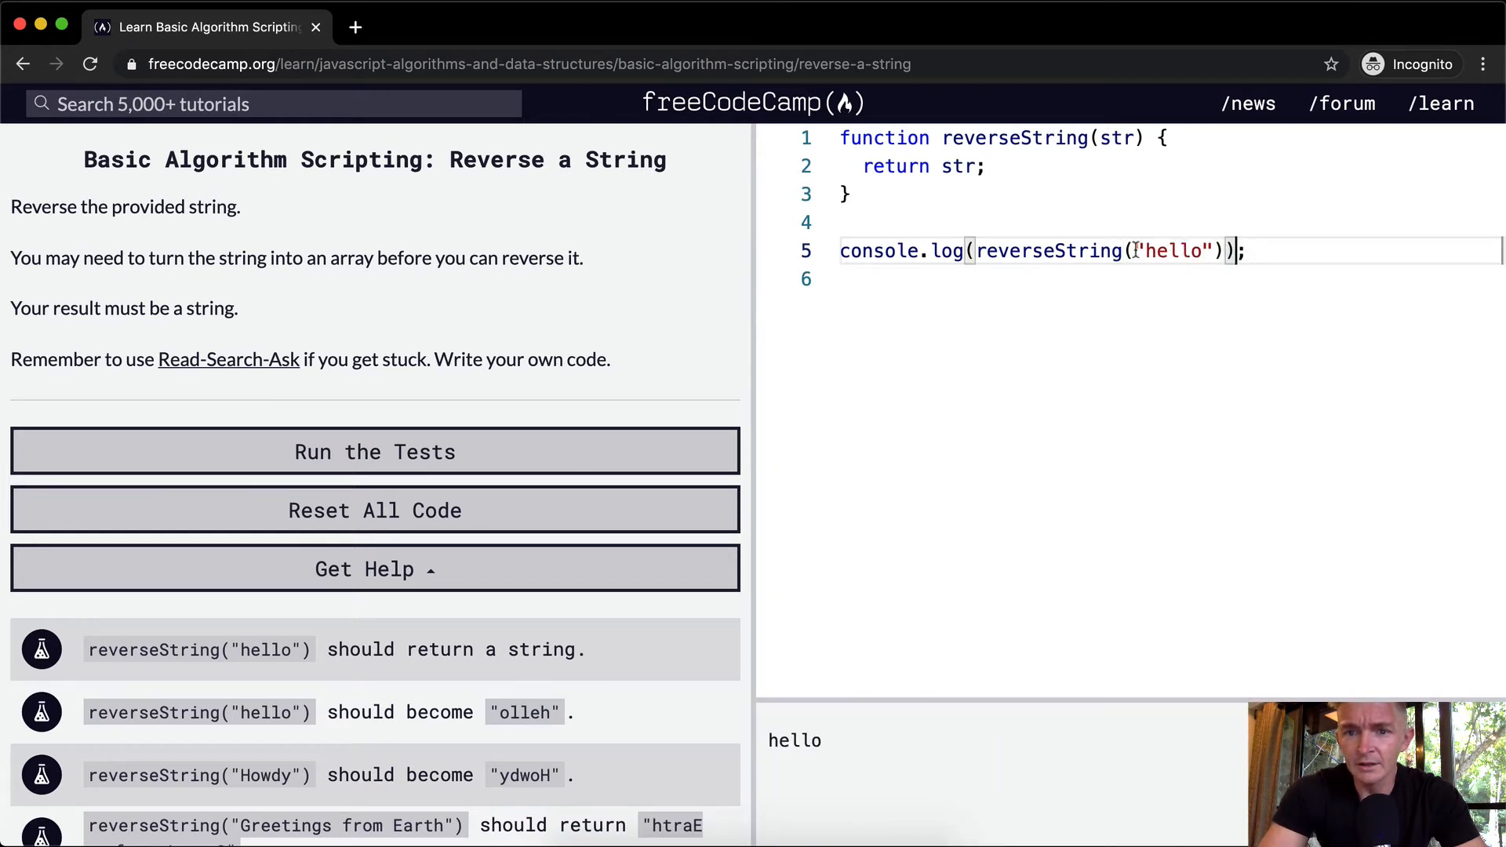
{"action": "left_click", "coordinate": [960, 166]}
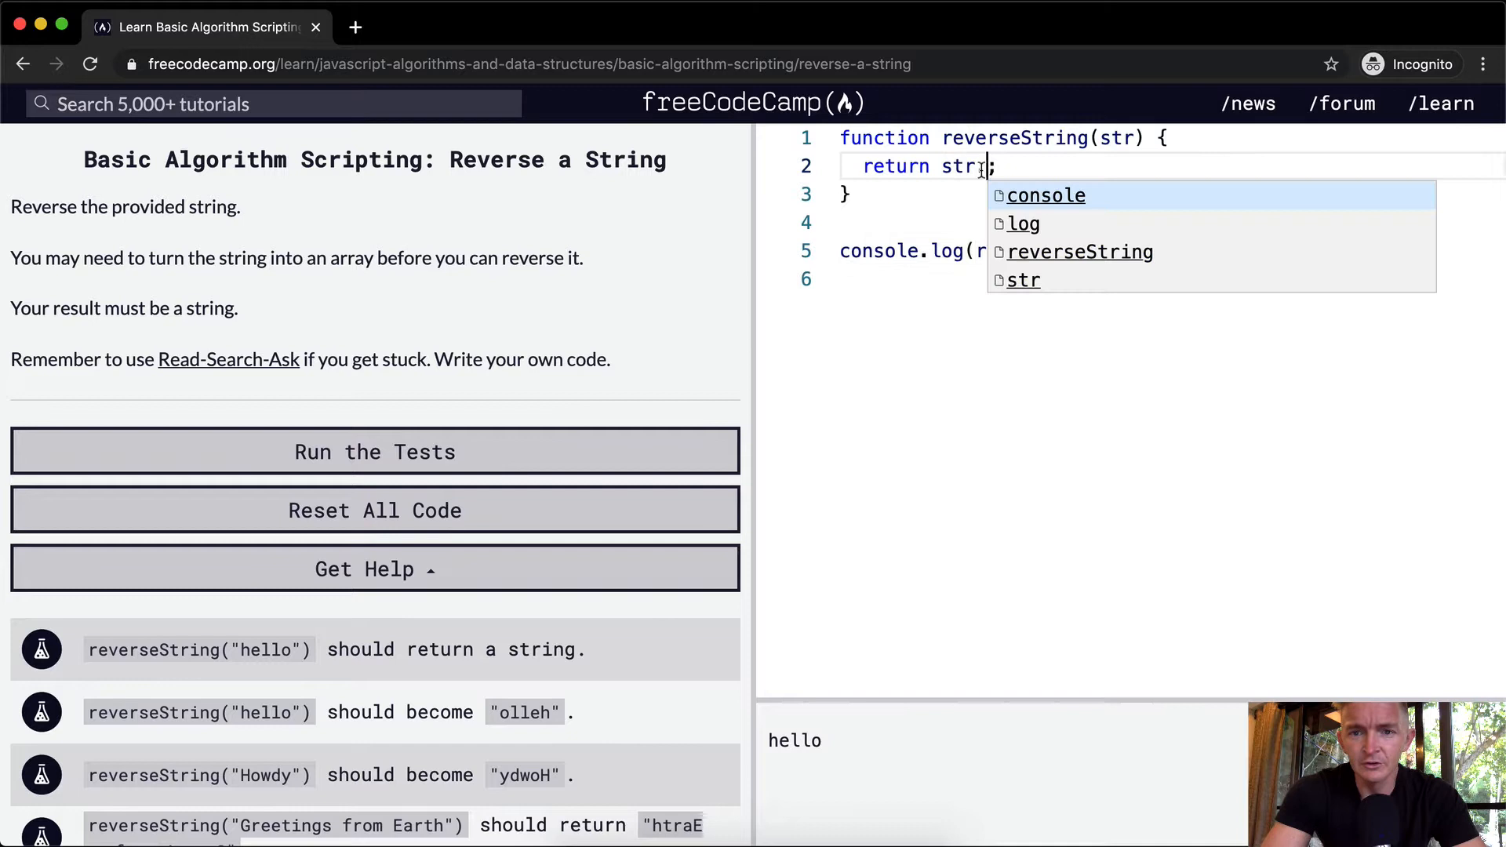
{"action": "type", "text": ".reverse()"}
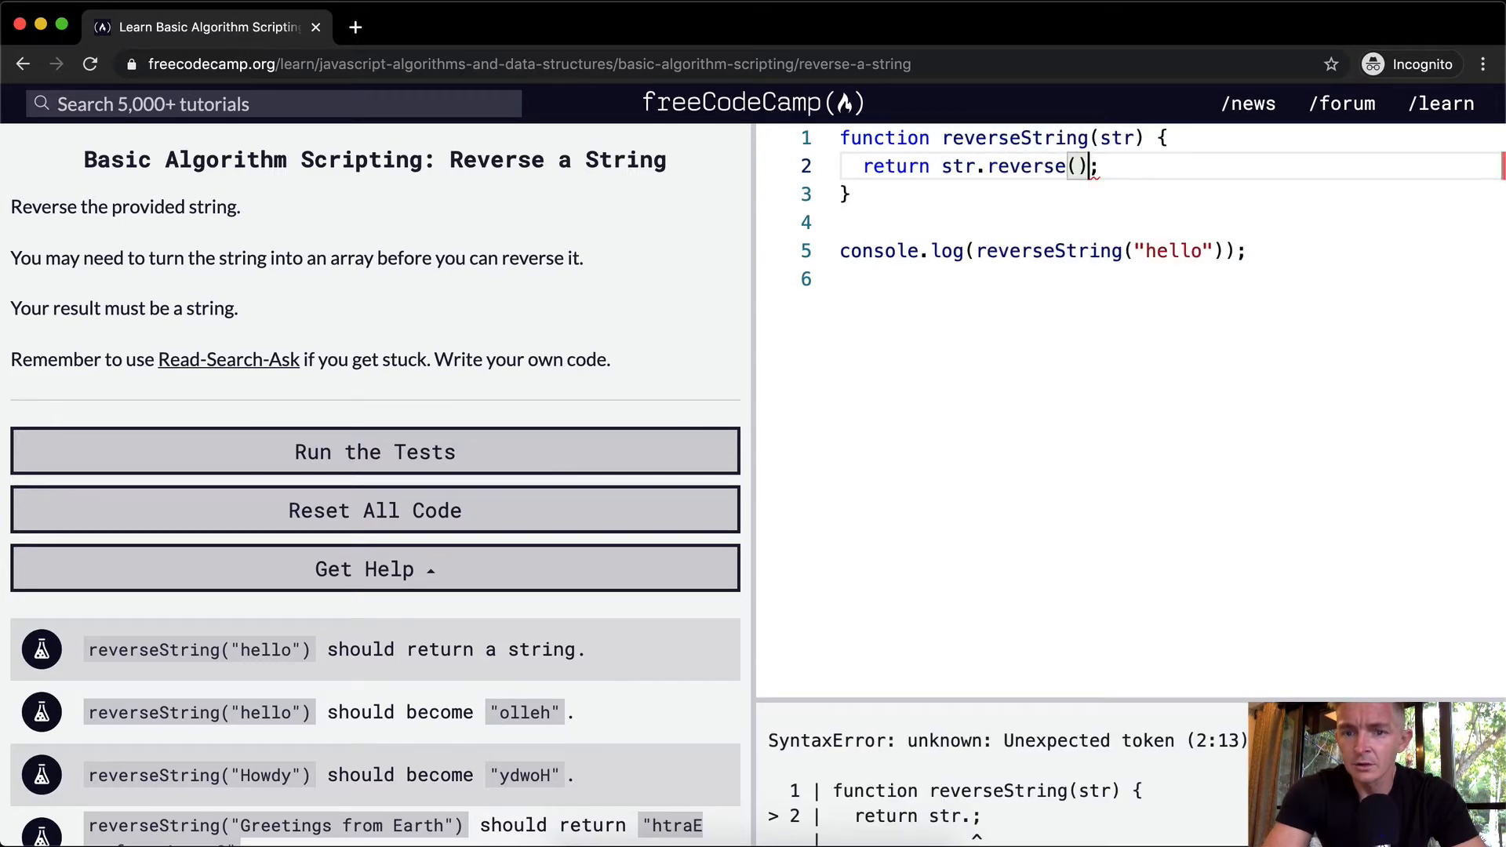
{"action": "left_click", "coordinate": [375, 452]}
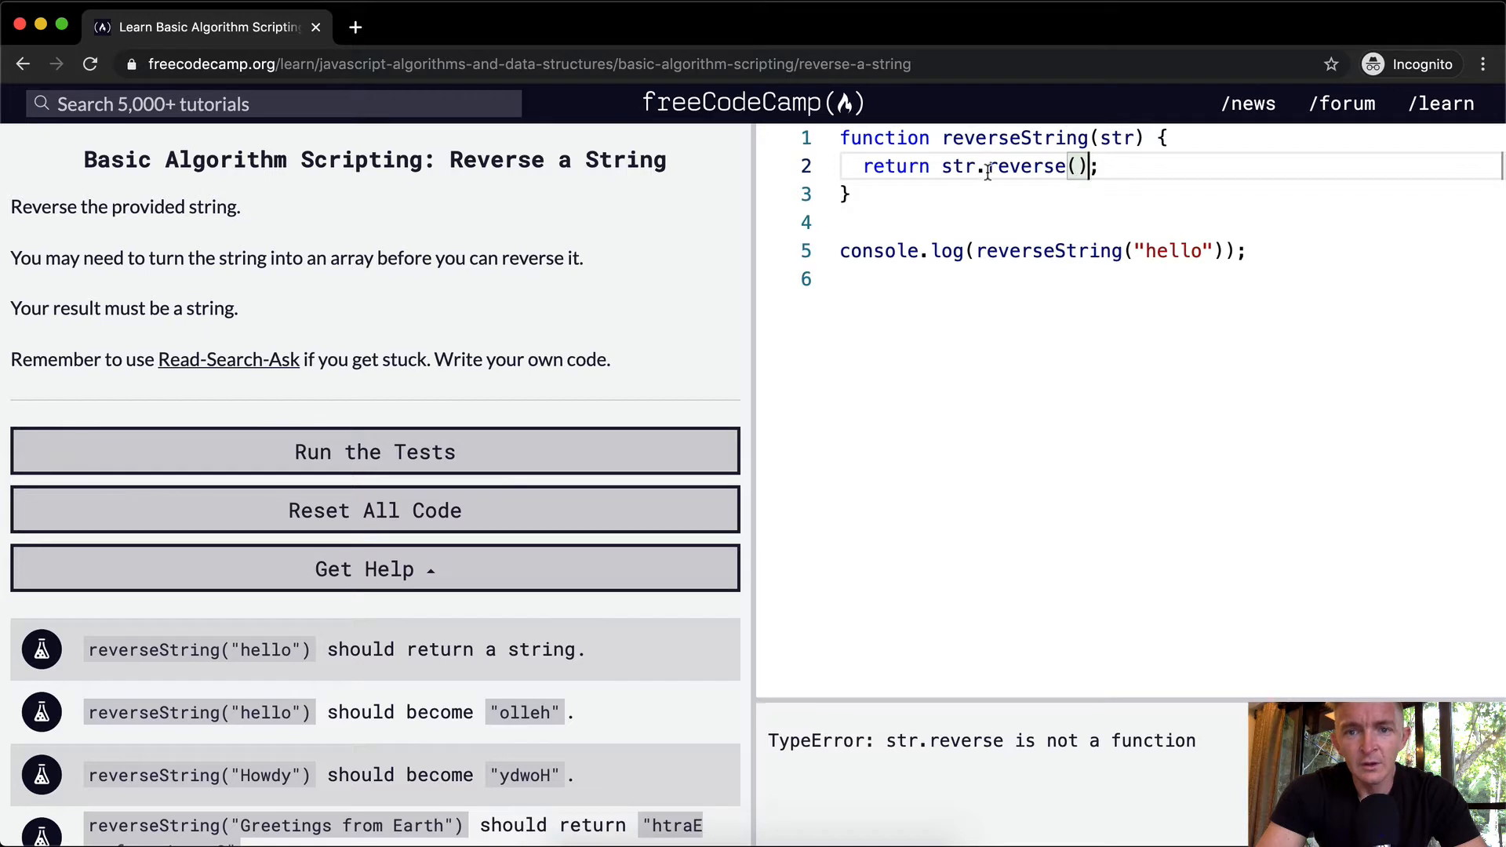
{"action": "type", "text": "split(\""}
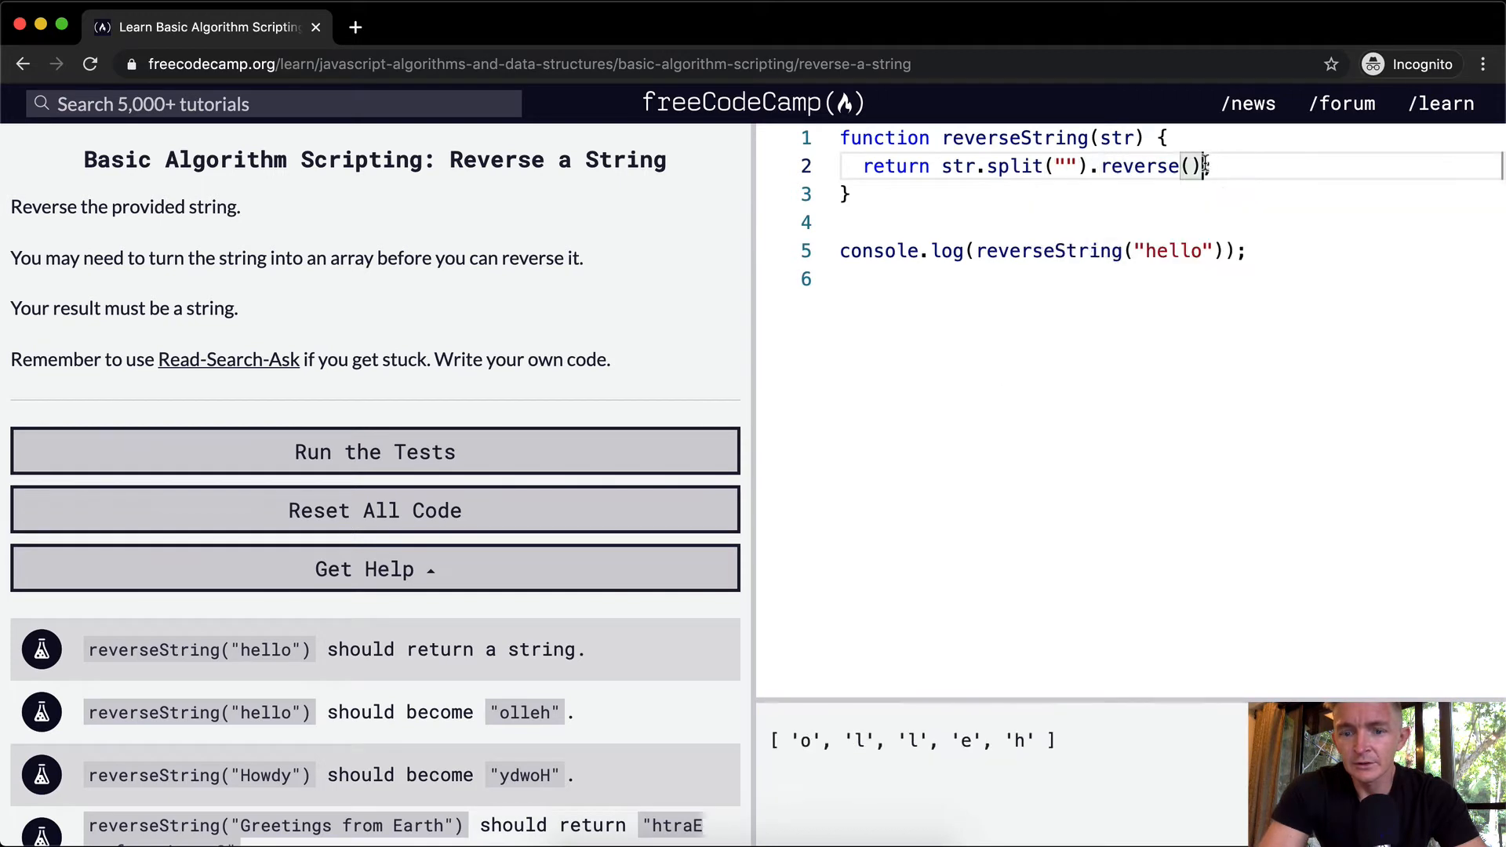
{"action": "type", "text": ".j"}
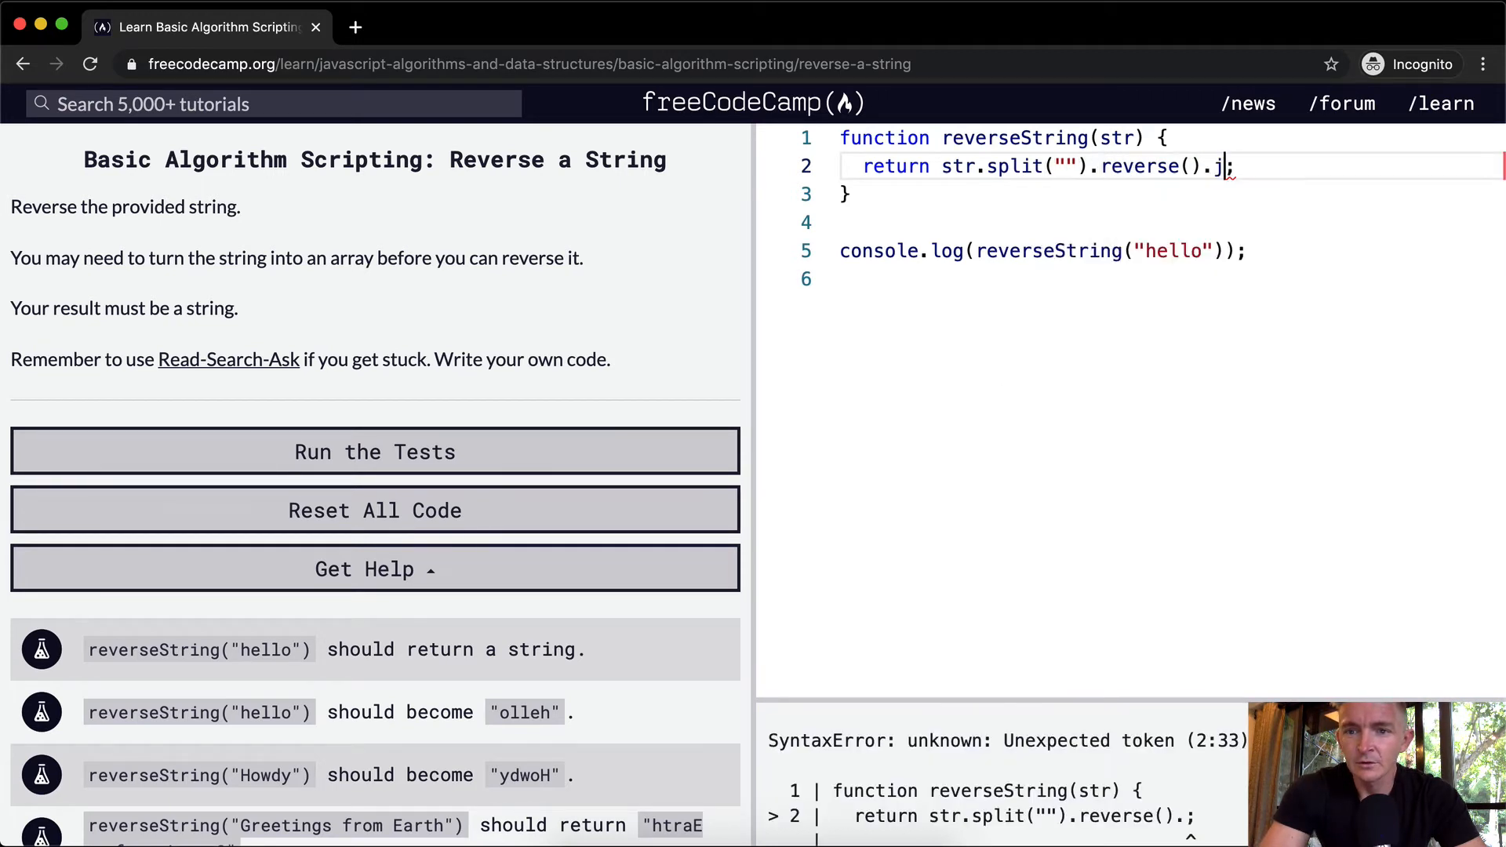
{"action": "type", "text": "oin()"}
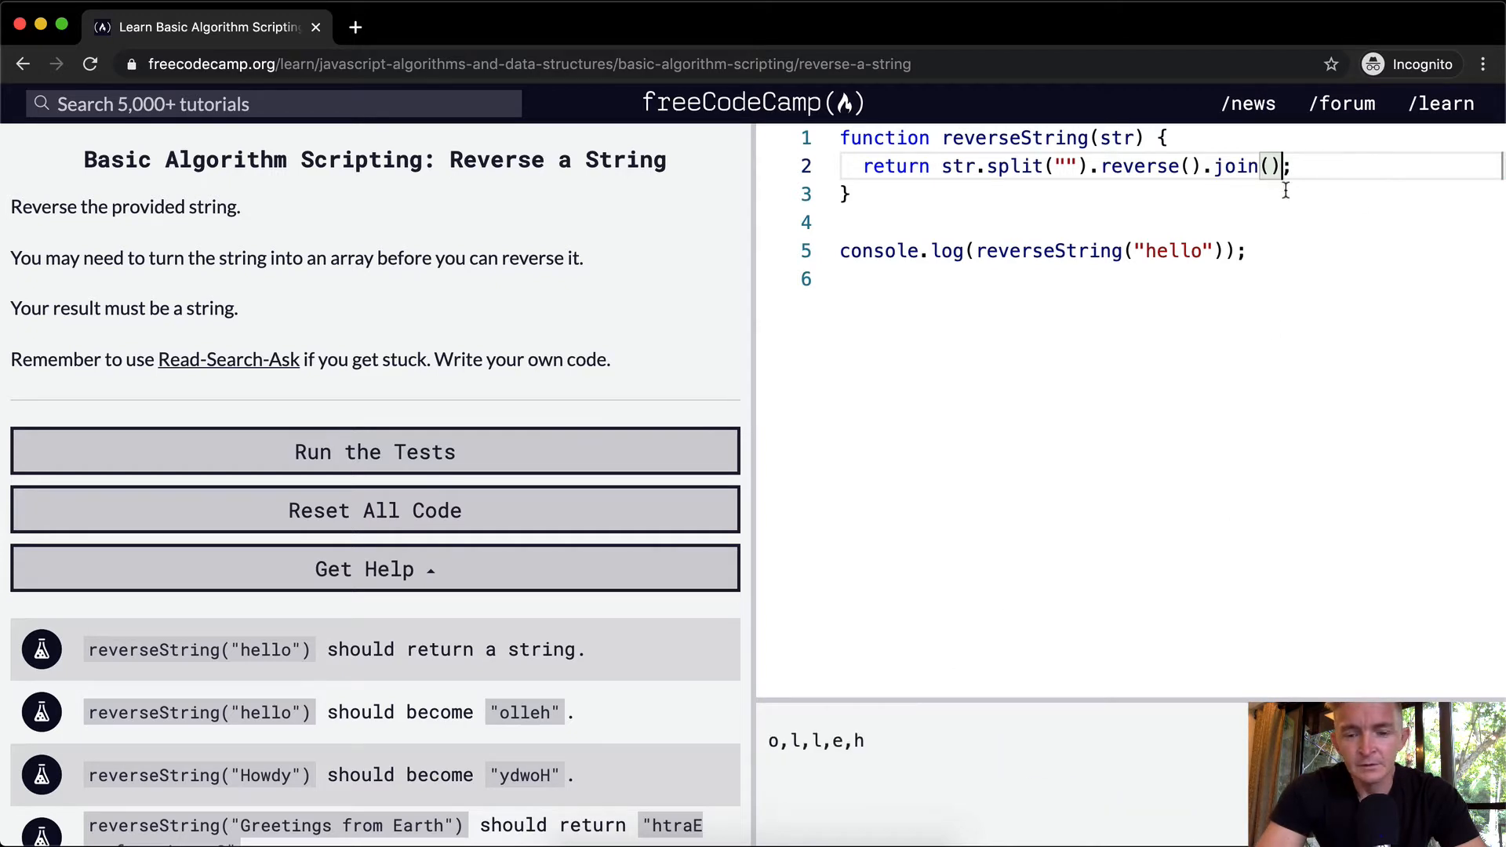
{"action": "type", "text": "\"\""}
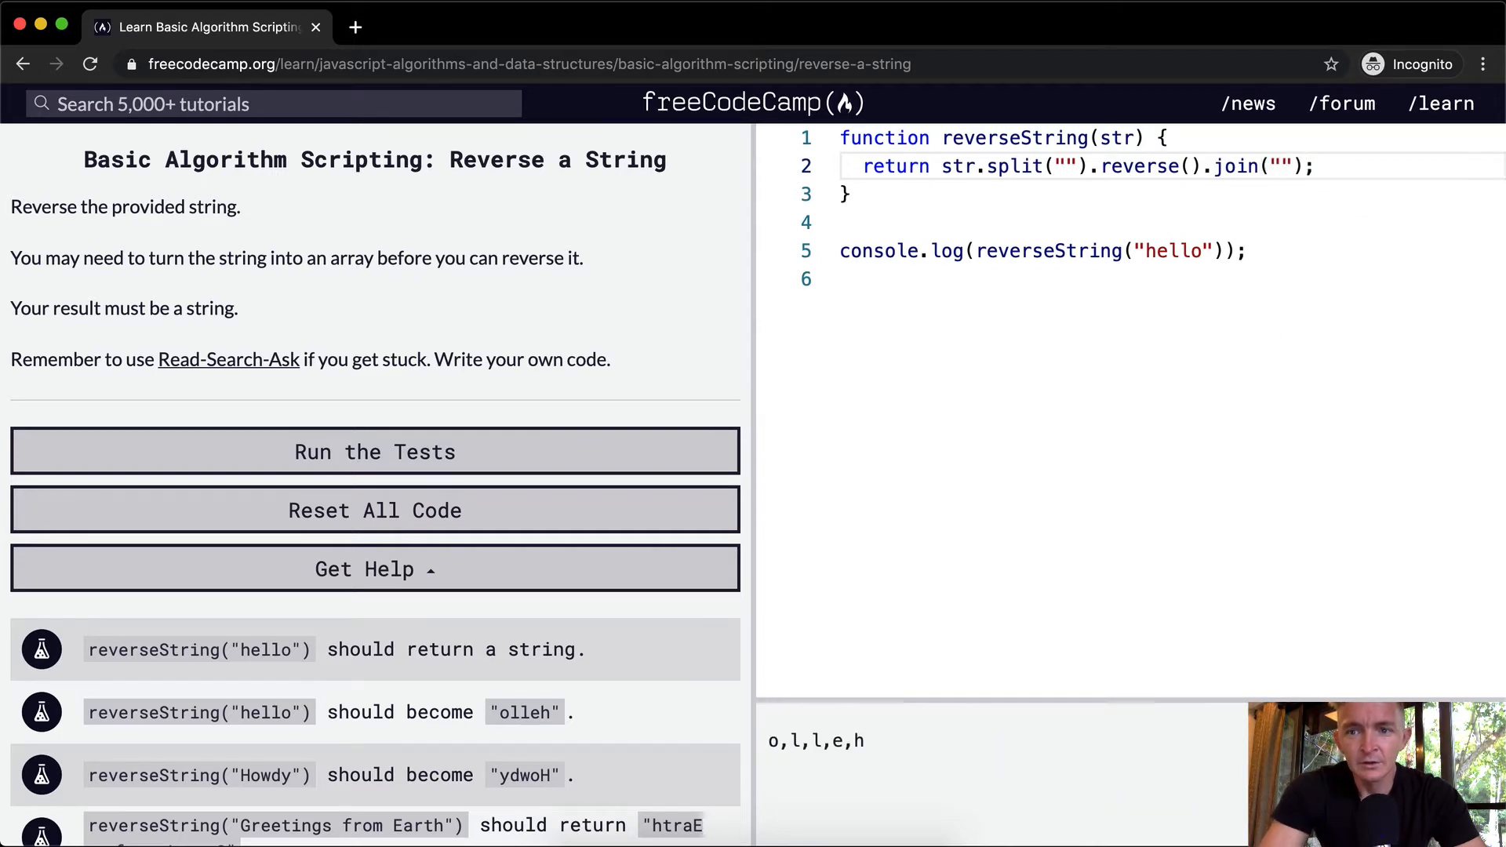
{"action": "left_click", "coordinate": [1281, 166]}
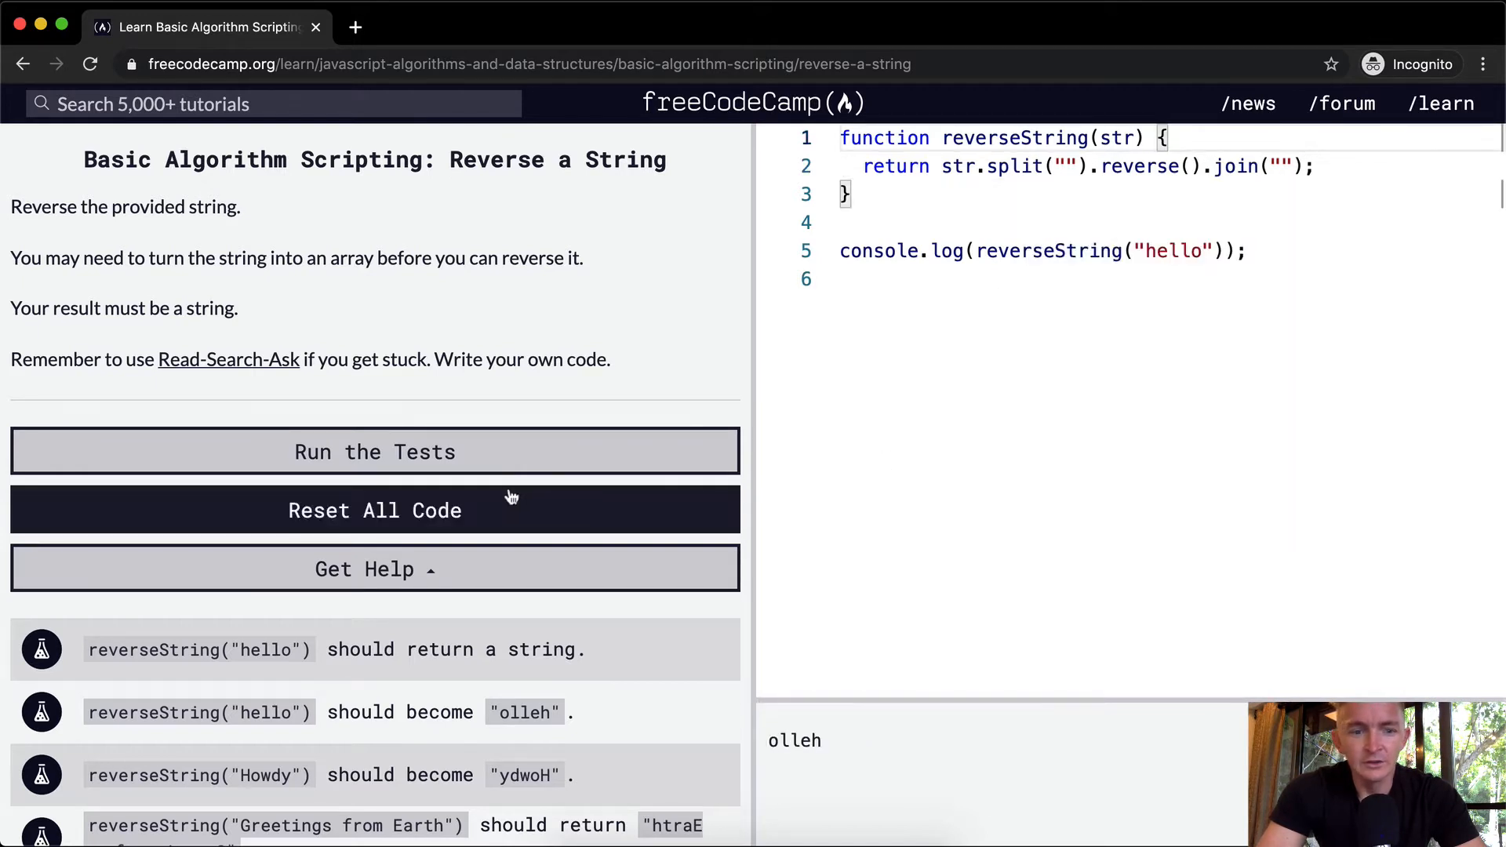
Run the tests so every reverseString check passes, then select the return line for rewriting.
{"action": "left_click", "coordinate": [375, 452]}
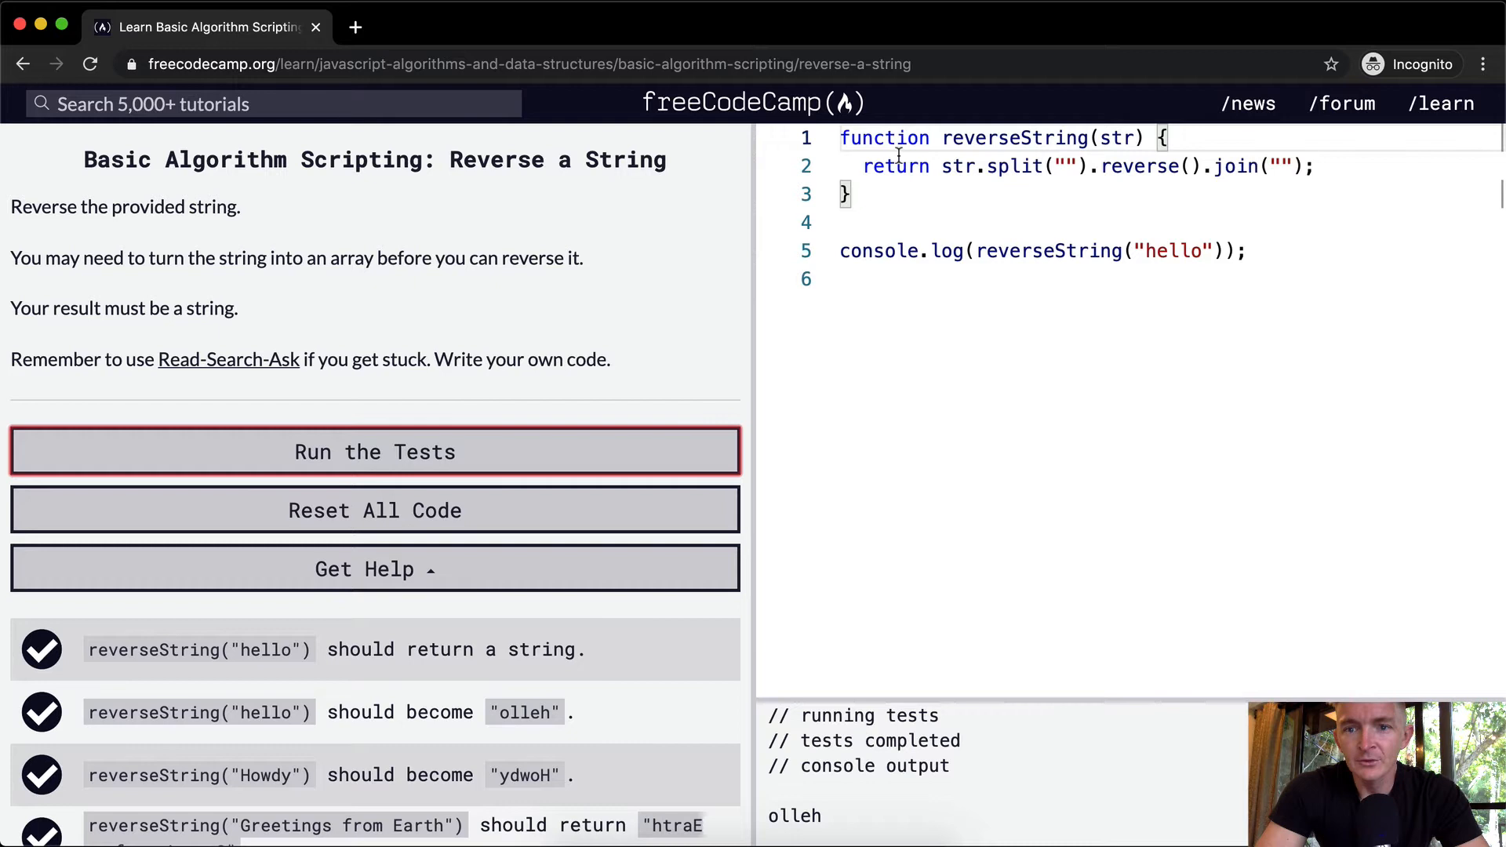
{"action": "double_click", "coordinate": [894, 165]}
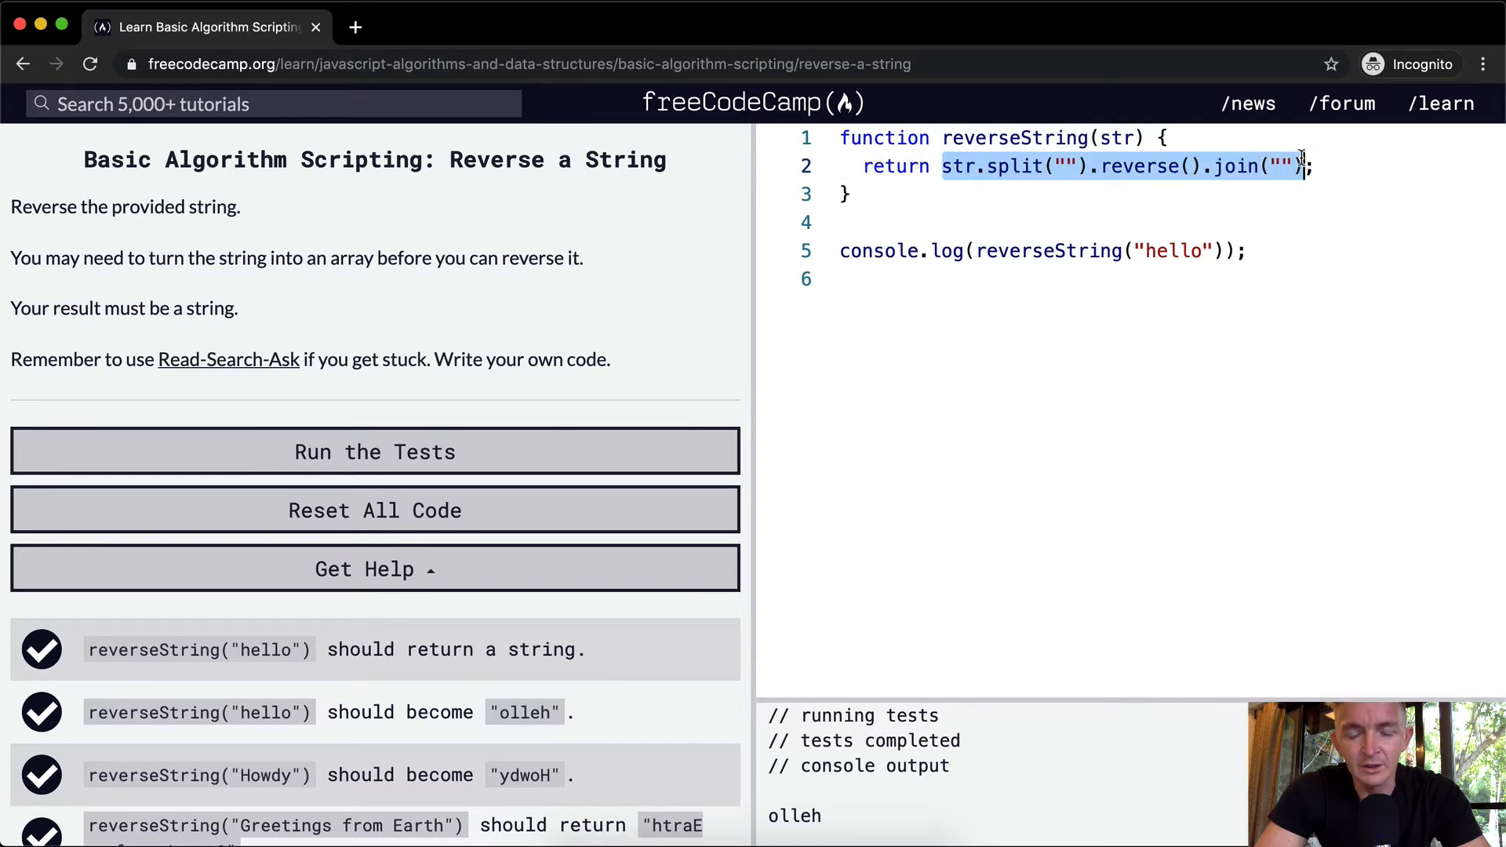
{"action": "left_click", "coordinate": [1316, 165]}
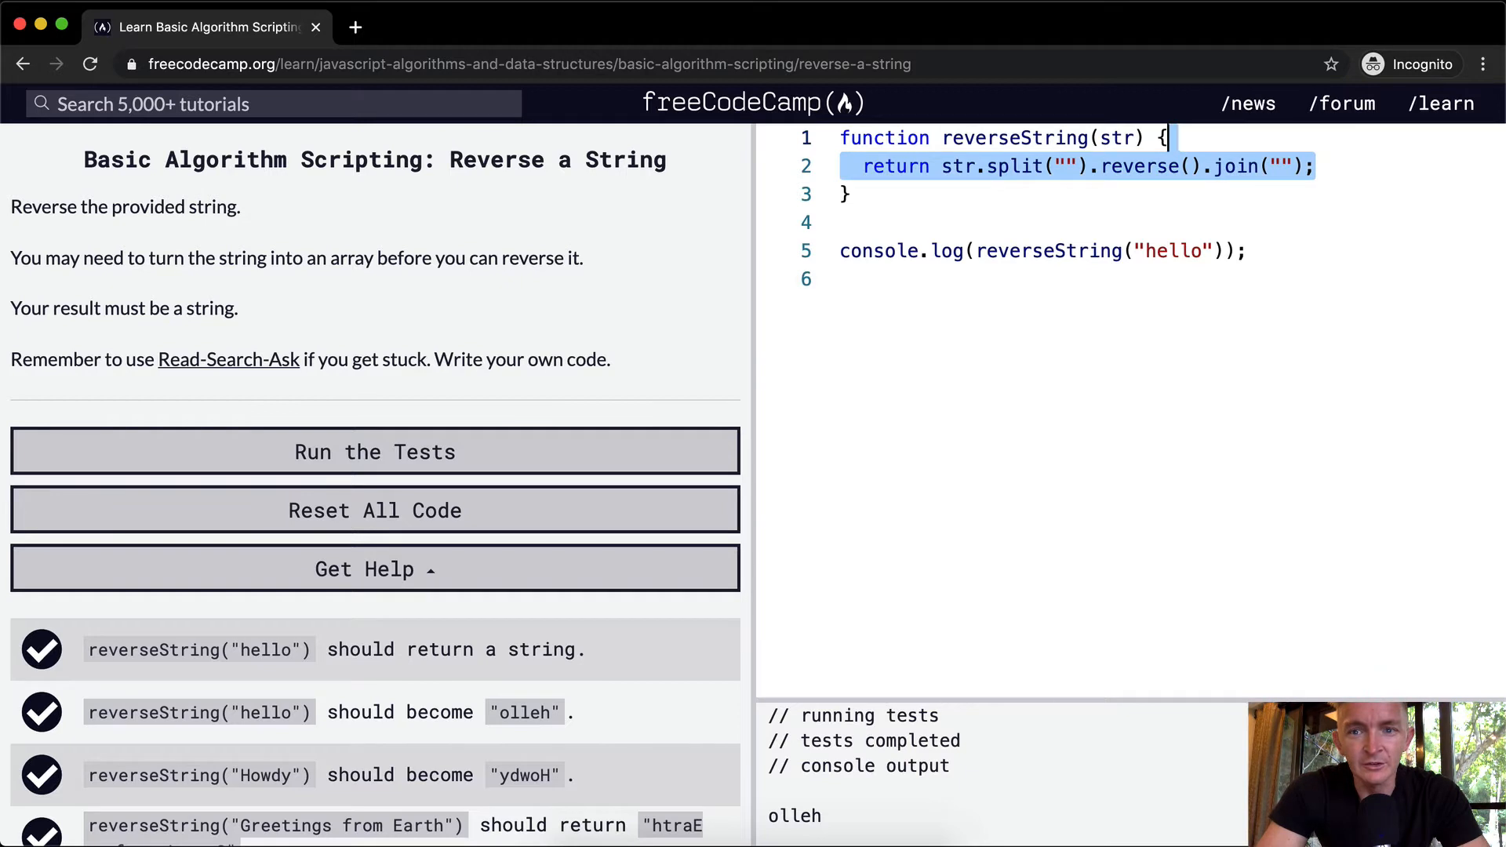
Declare result and write the loop header for (let i = str.length - 1; i >= 0; i -= 1).
{"action": "type", "text": "let result = \"\";"}
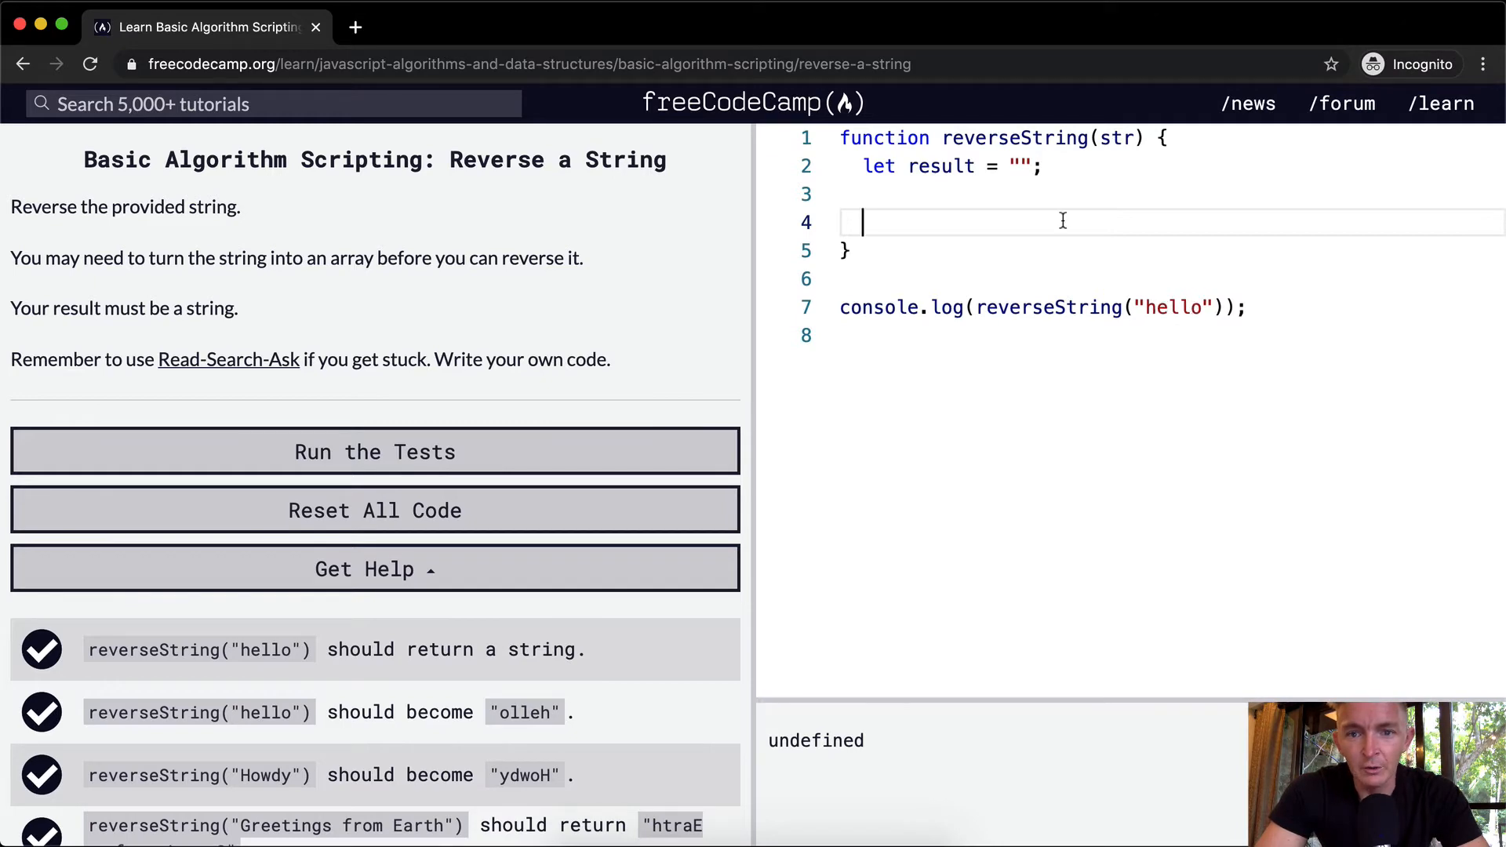
{"action": "type", "text": "for ("}
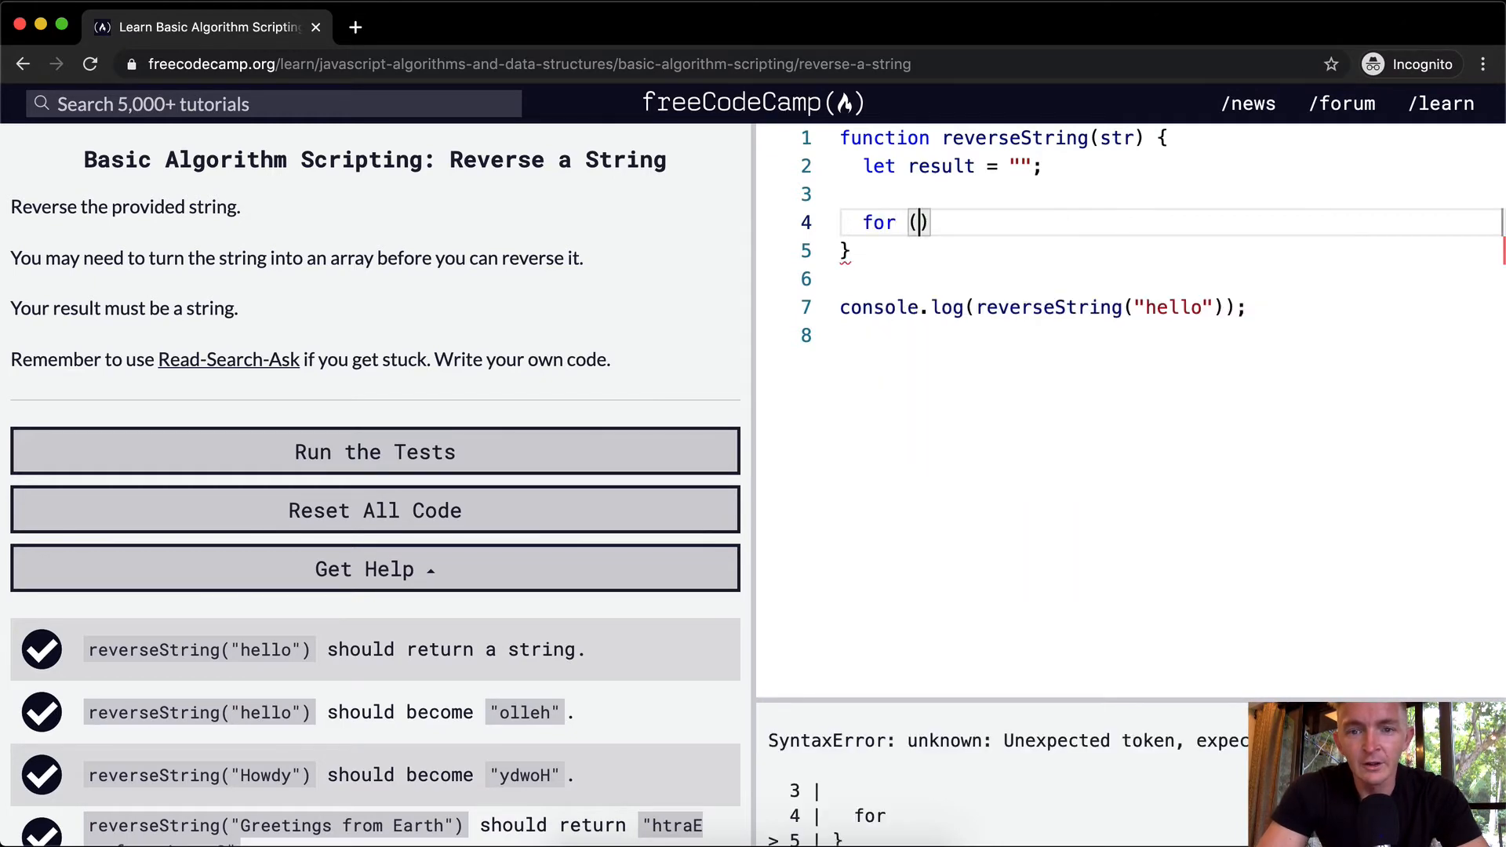
{"action": "type", "text": "let i ="}
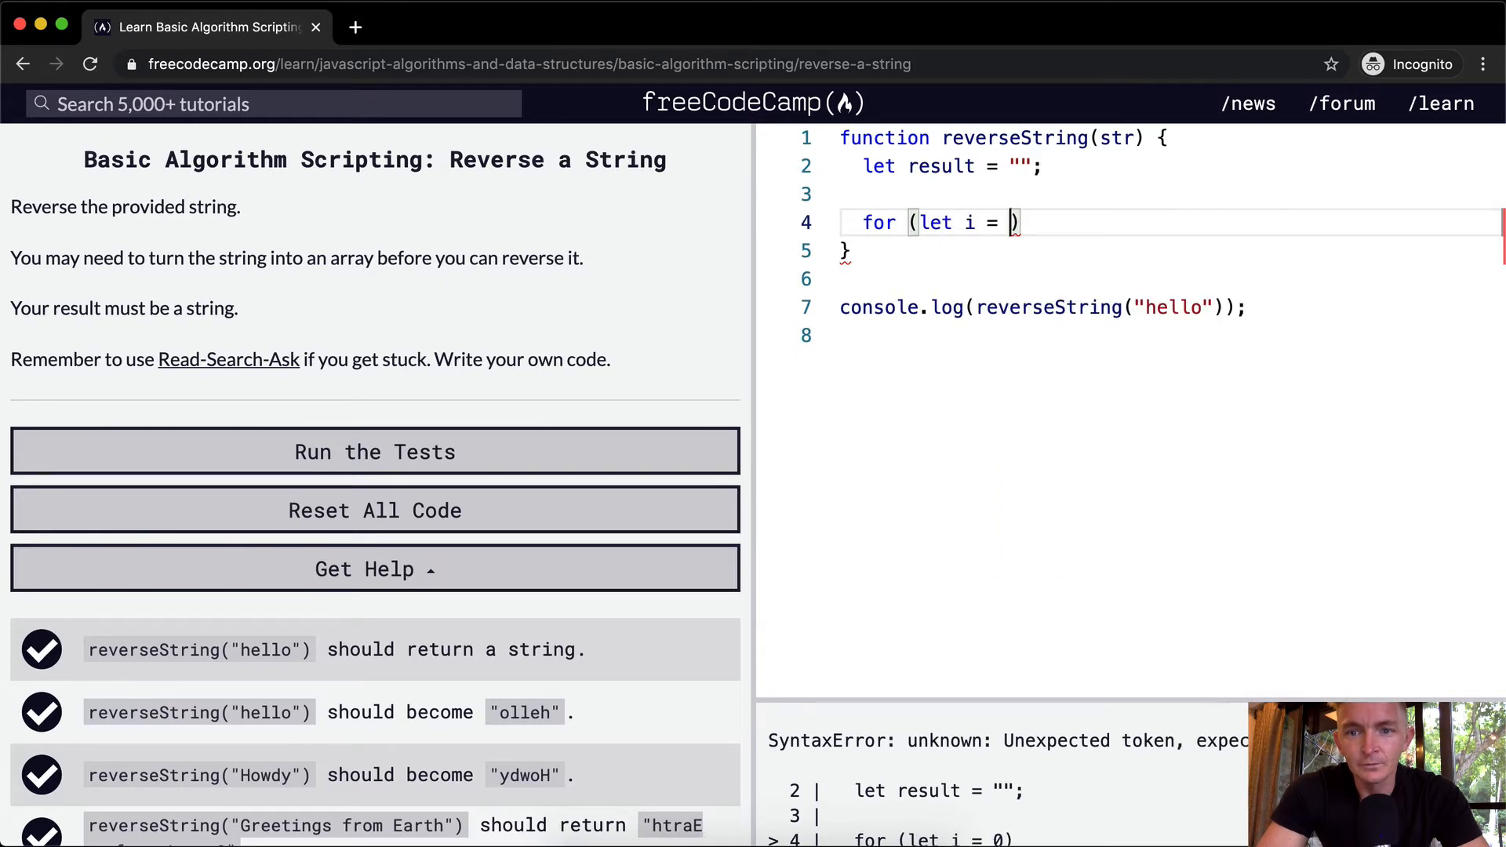
{"action": "type", "text": "str.length"}
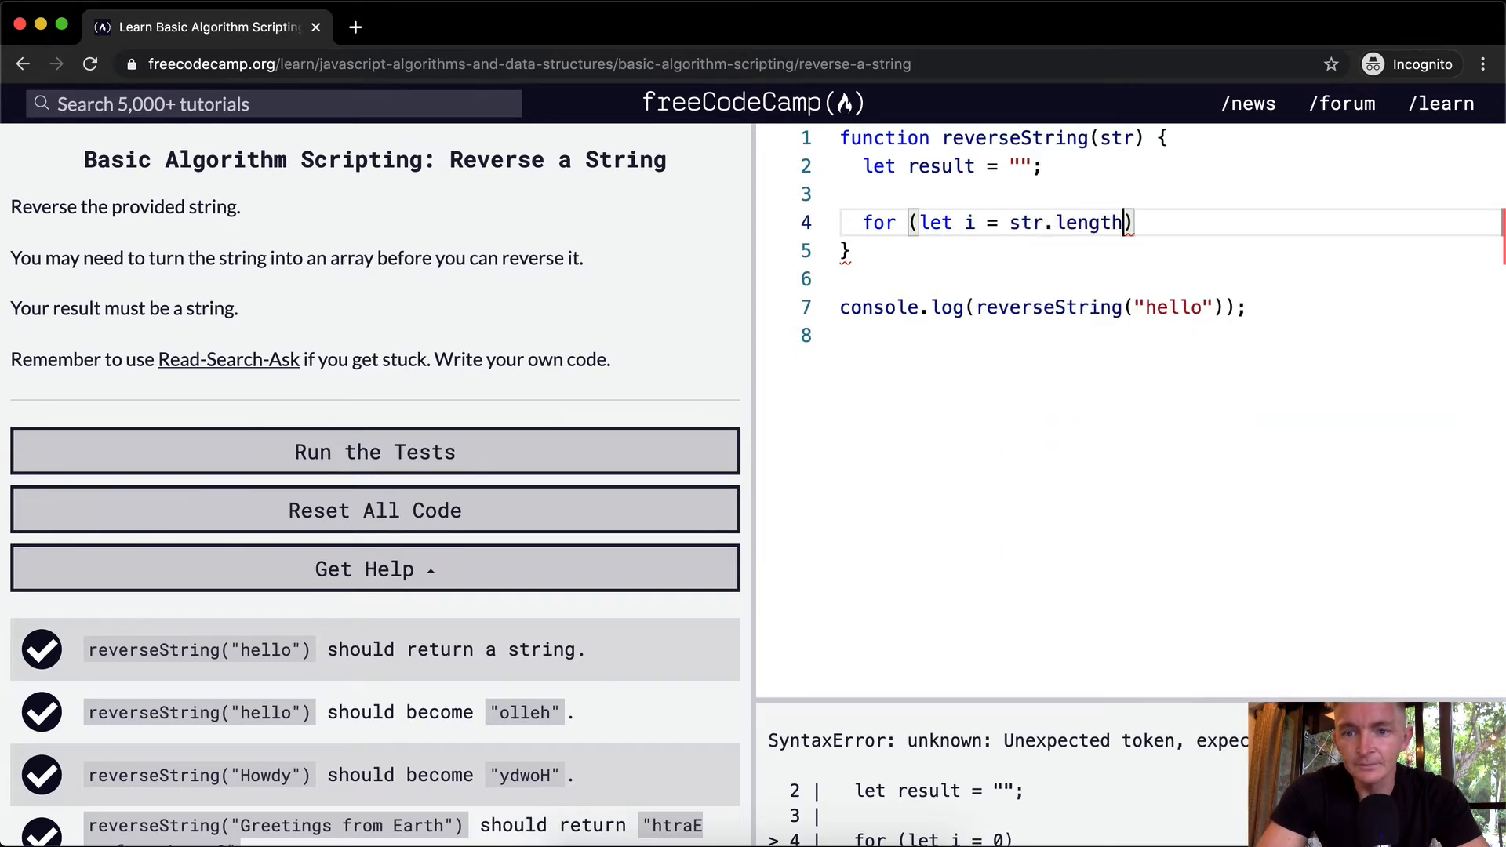
{"action": "mouse_move", "coordinate": [1181, 291]}
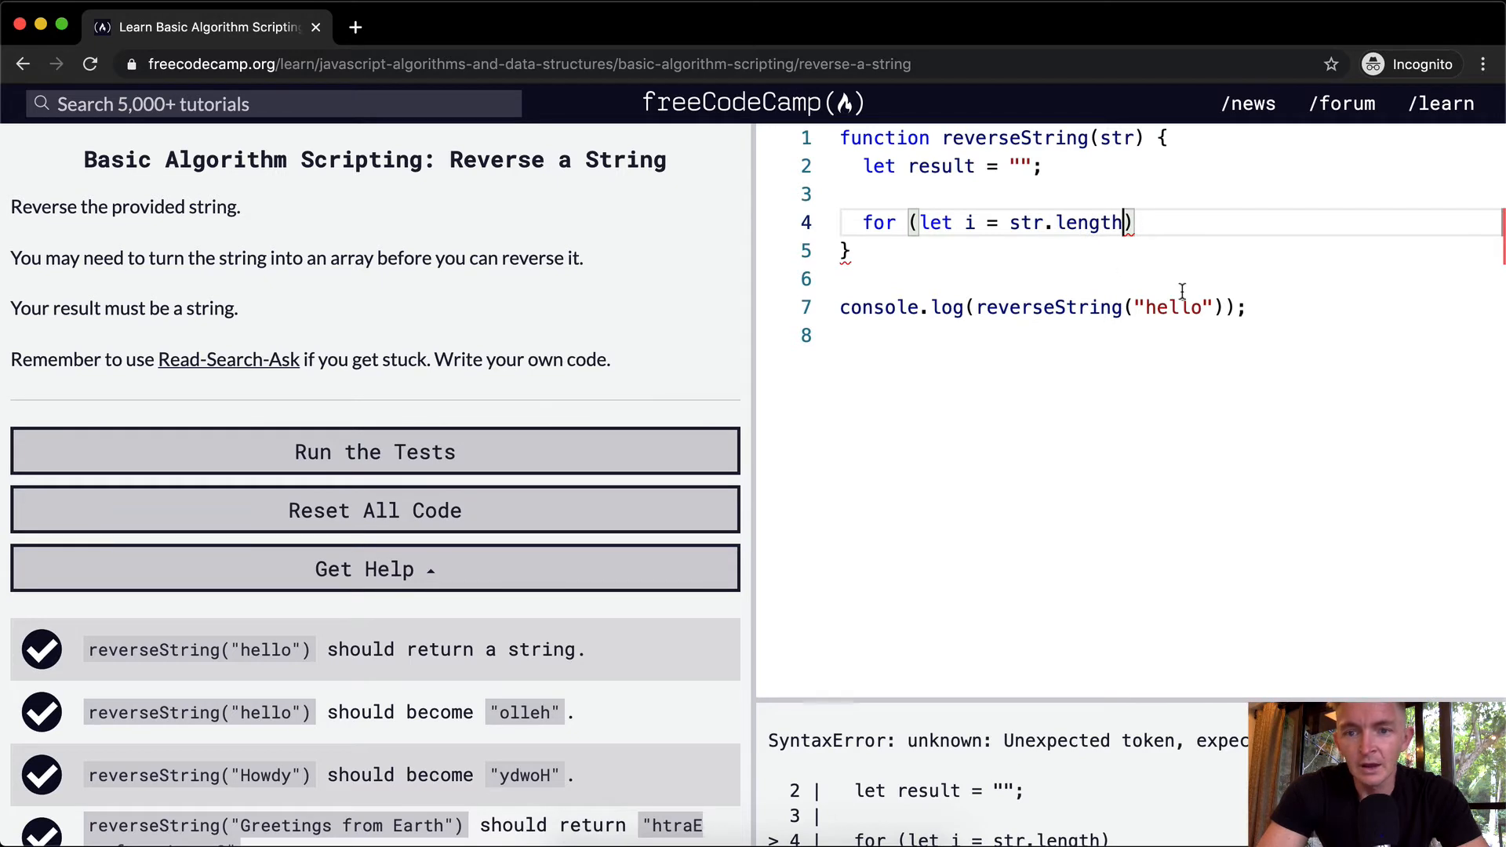
{"action": "type", "text": "-1"}
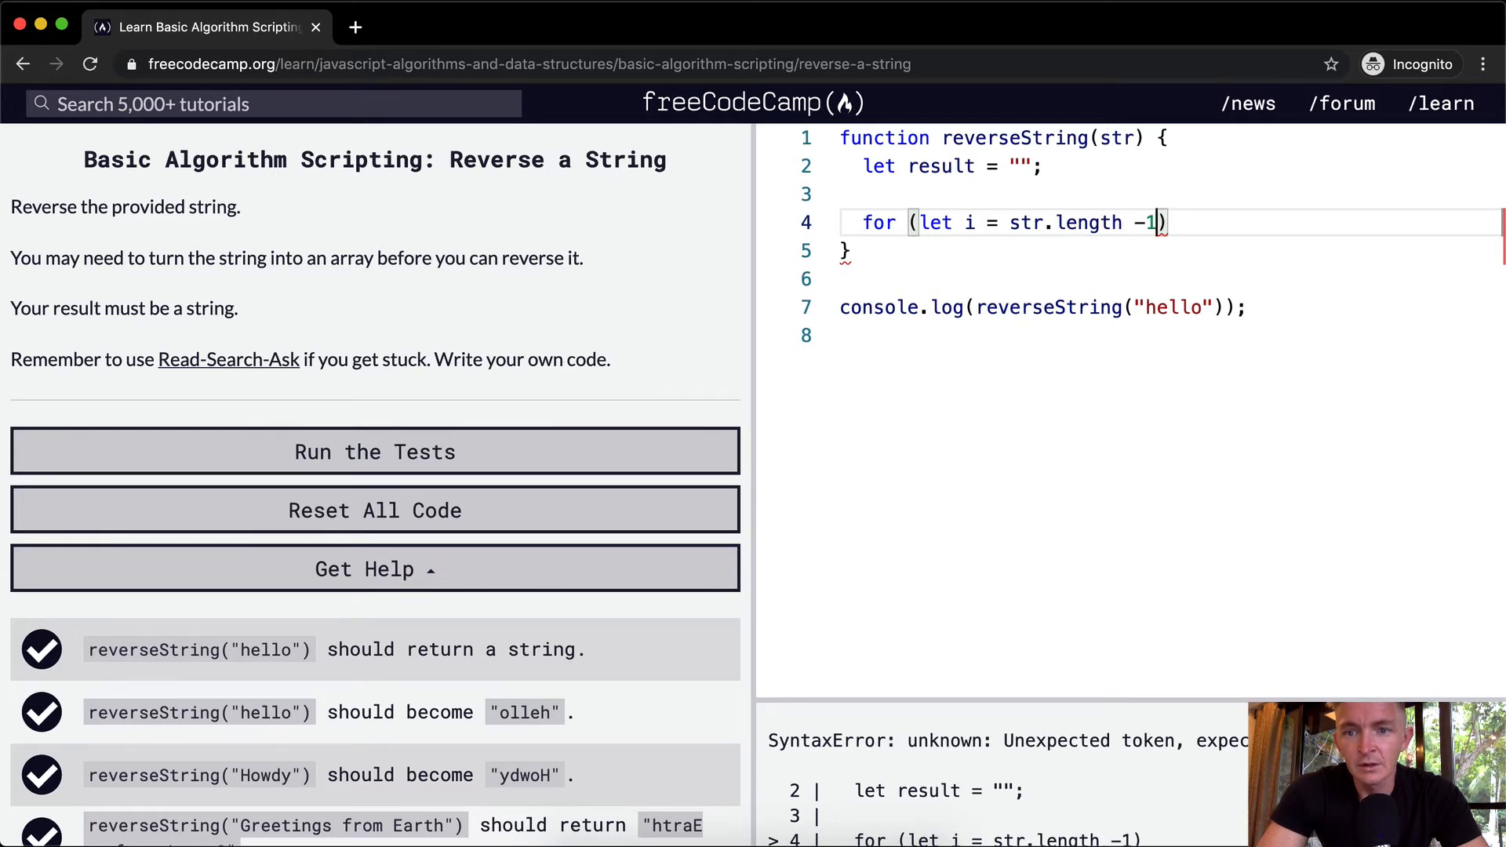
{"action": "type", "text": ";"}
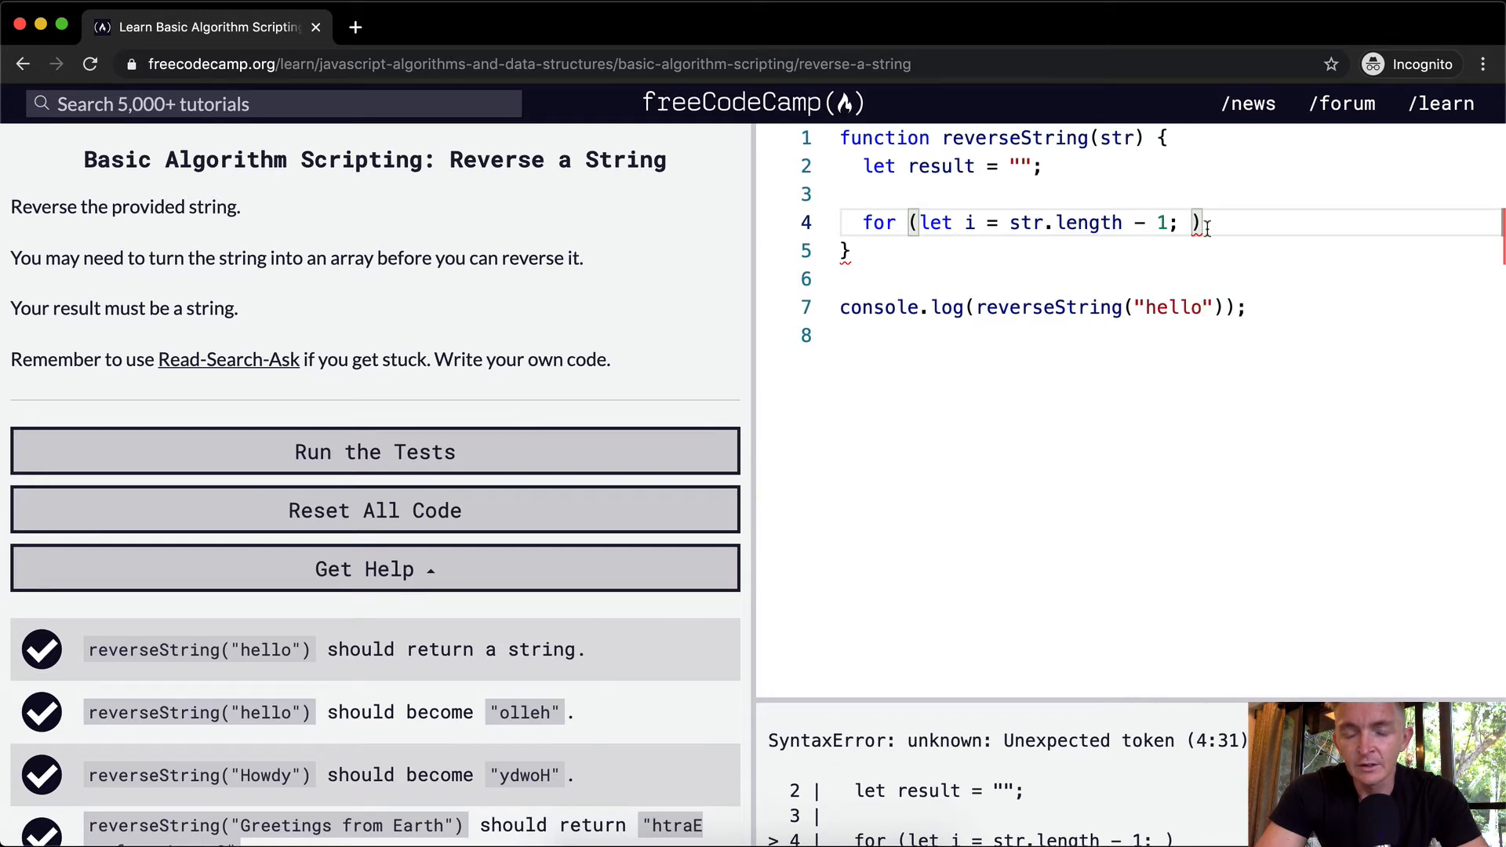
{"action": "mouse_move", "coordinate": [1242, 272]}
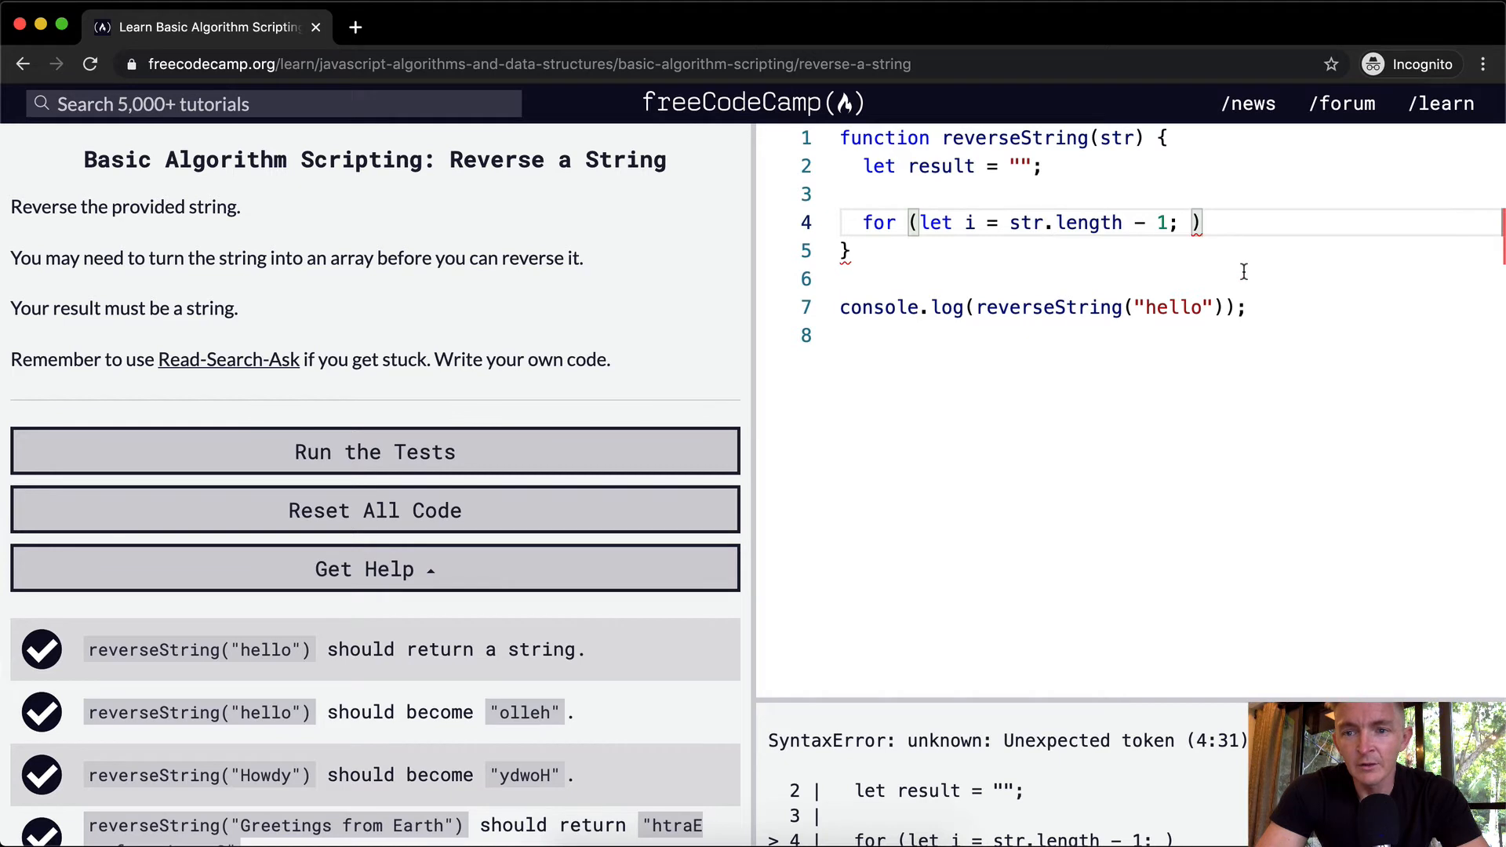
{"action": "type", "text": "i"}
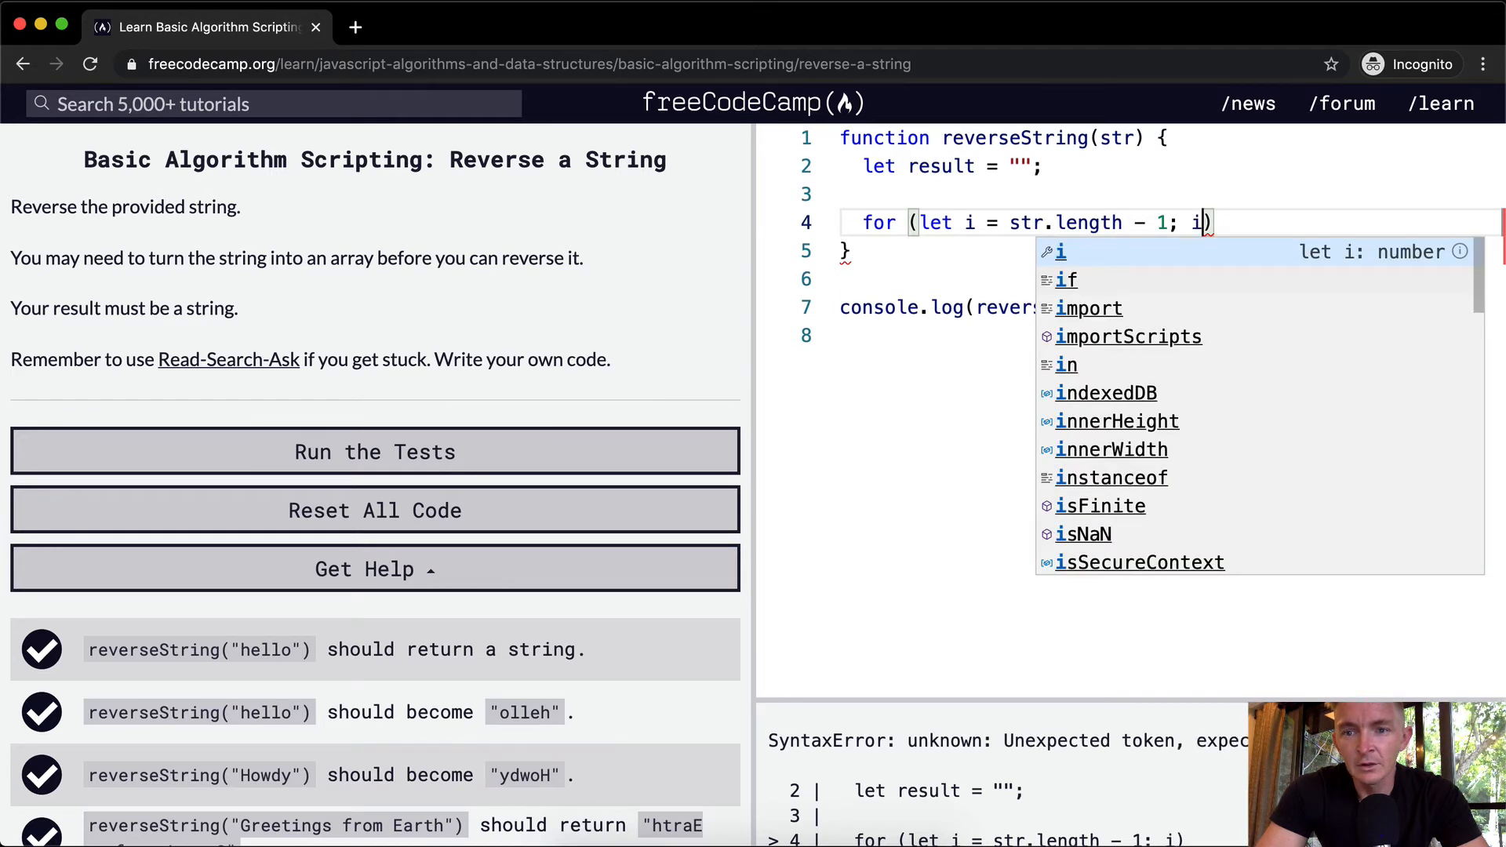
{"action": "type", "text": ">="}
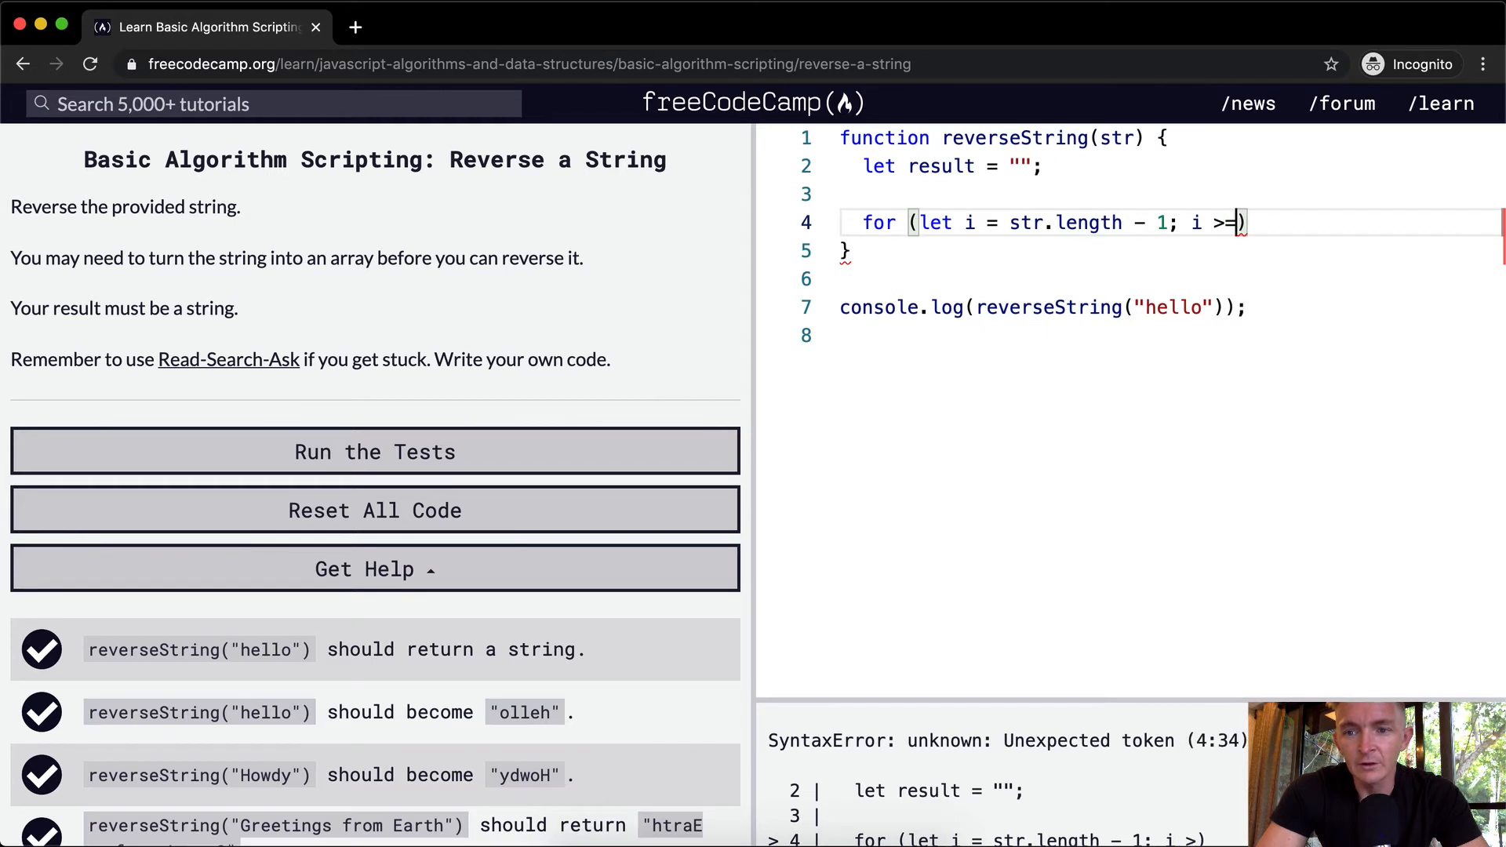
{"action": "type", "text": "0; i ="}
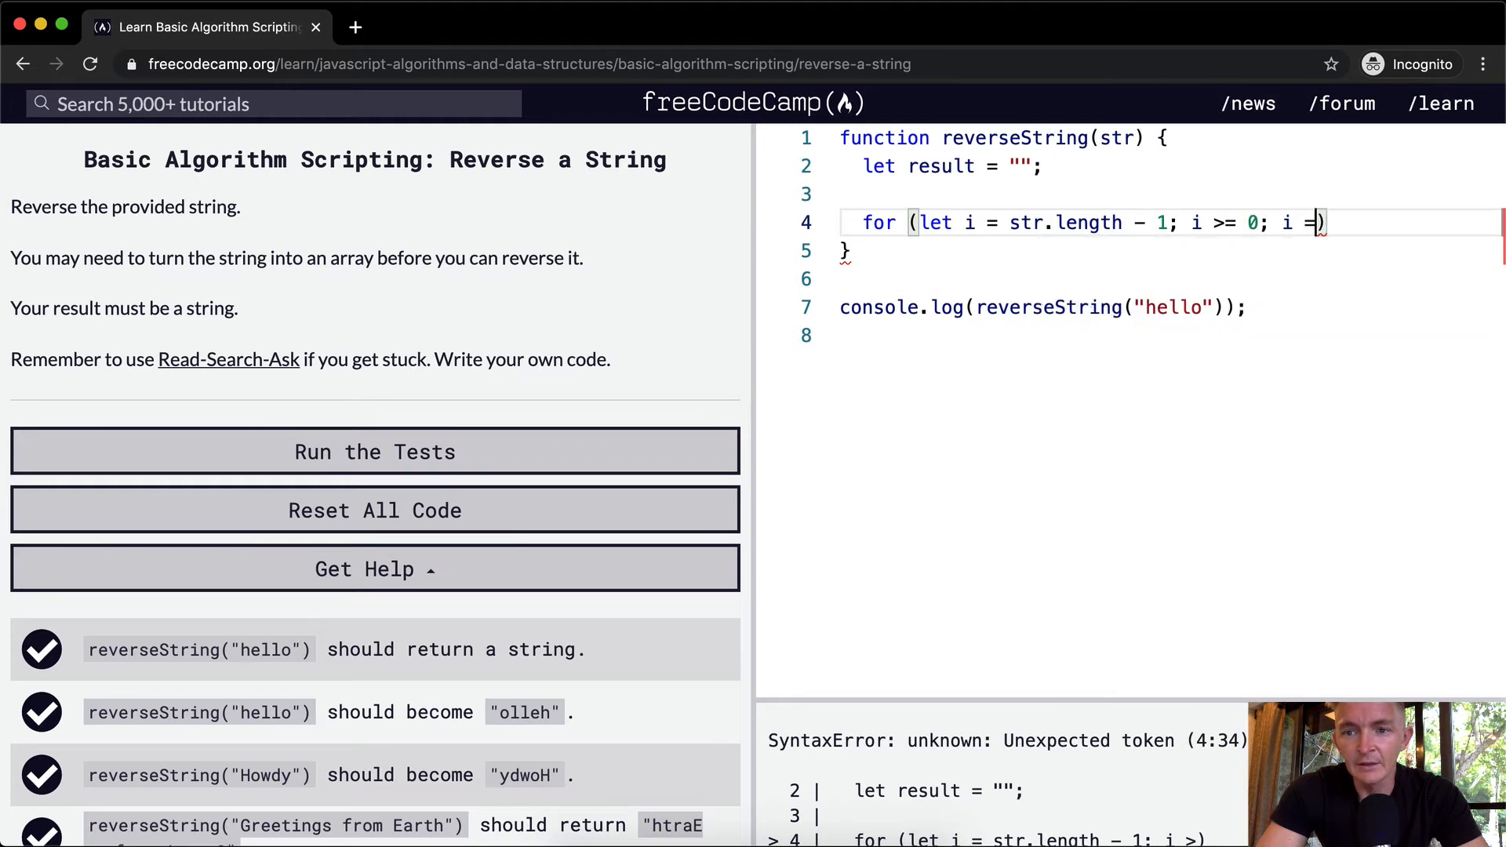
{"action": "type", "text": "-= 1"}
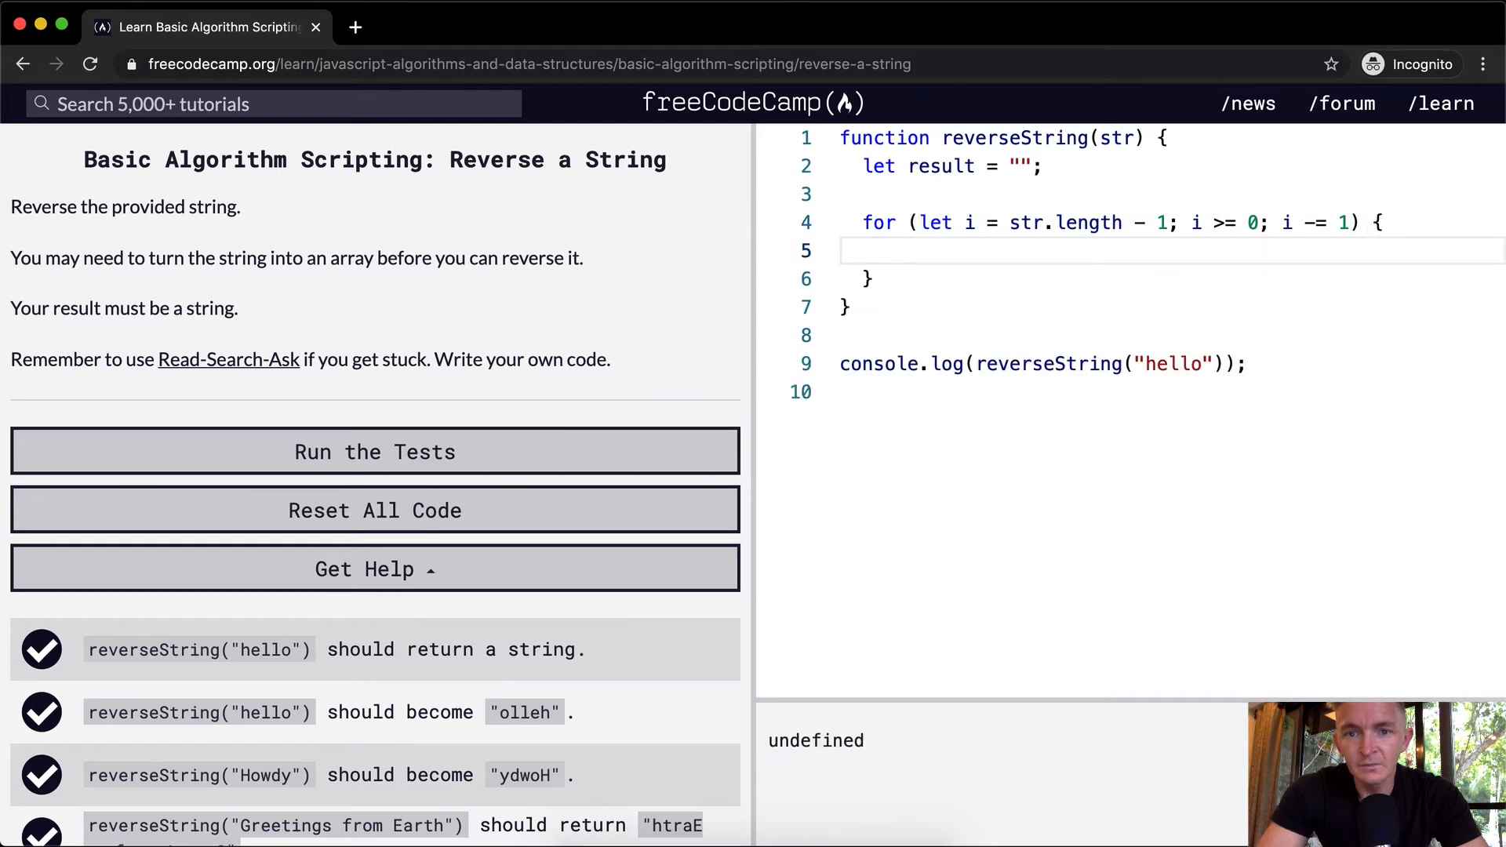
{"action": "type", "text": "result +="}
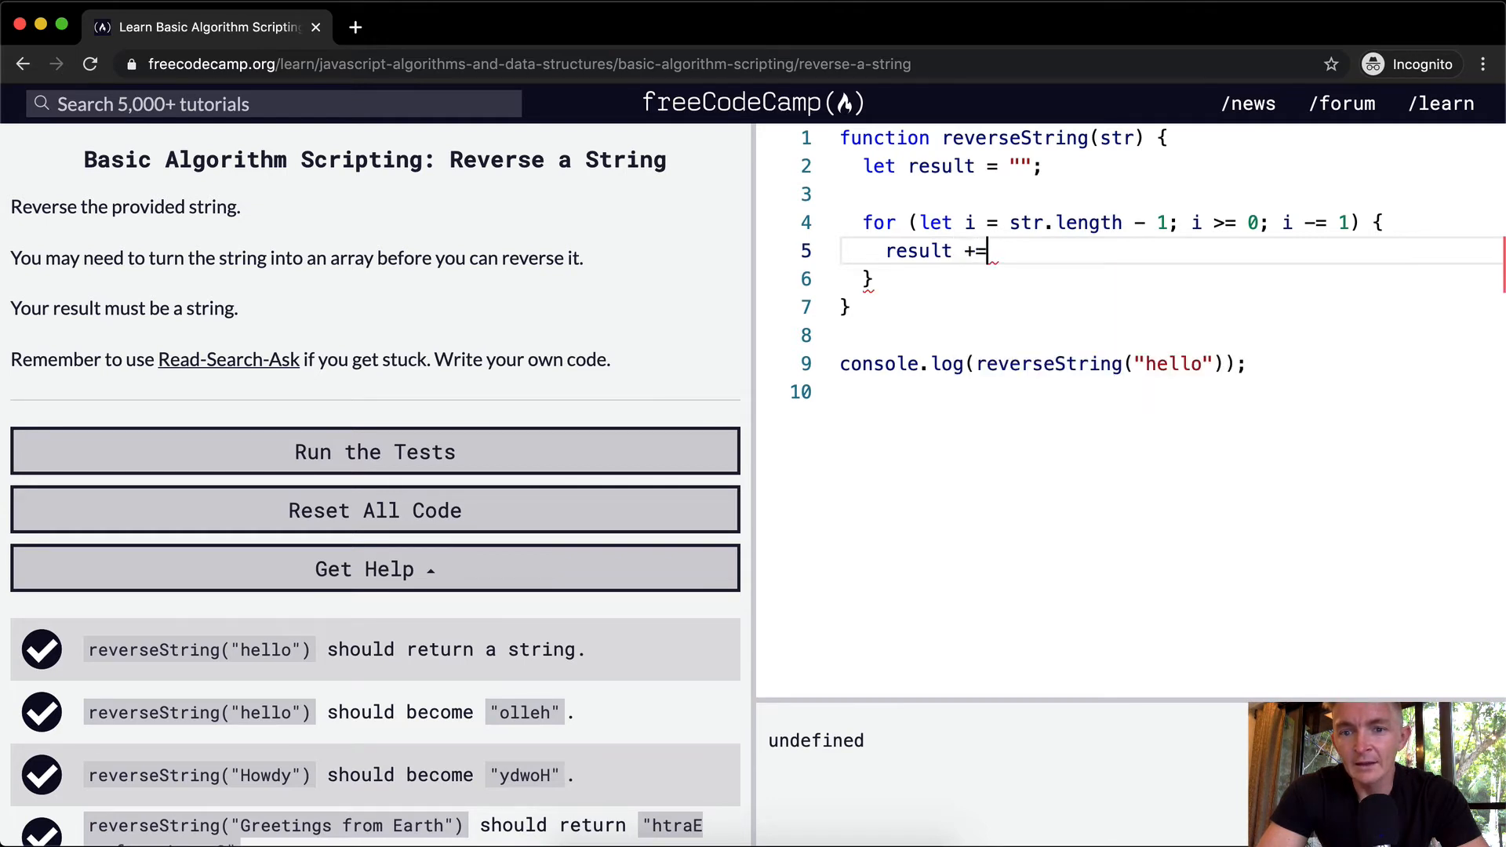
Append str[i] to result inside the loop and add 'return result;' after it.
{"action": "type", "text": "str"}
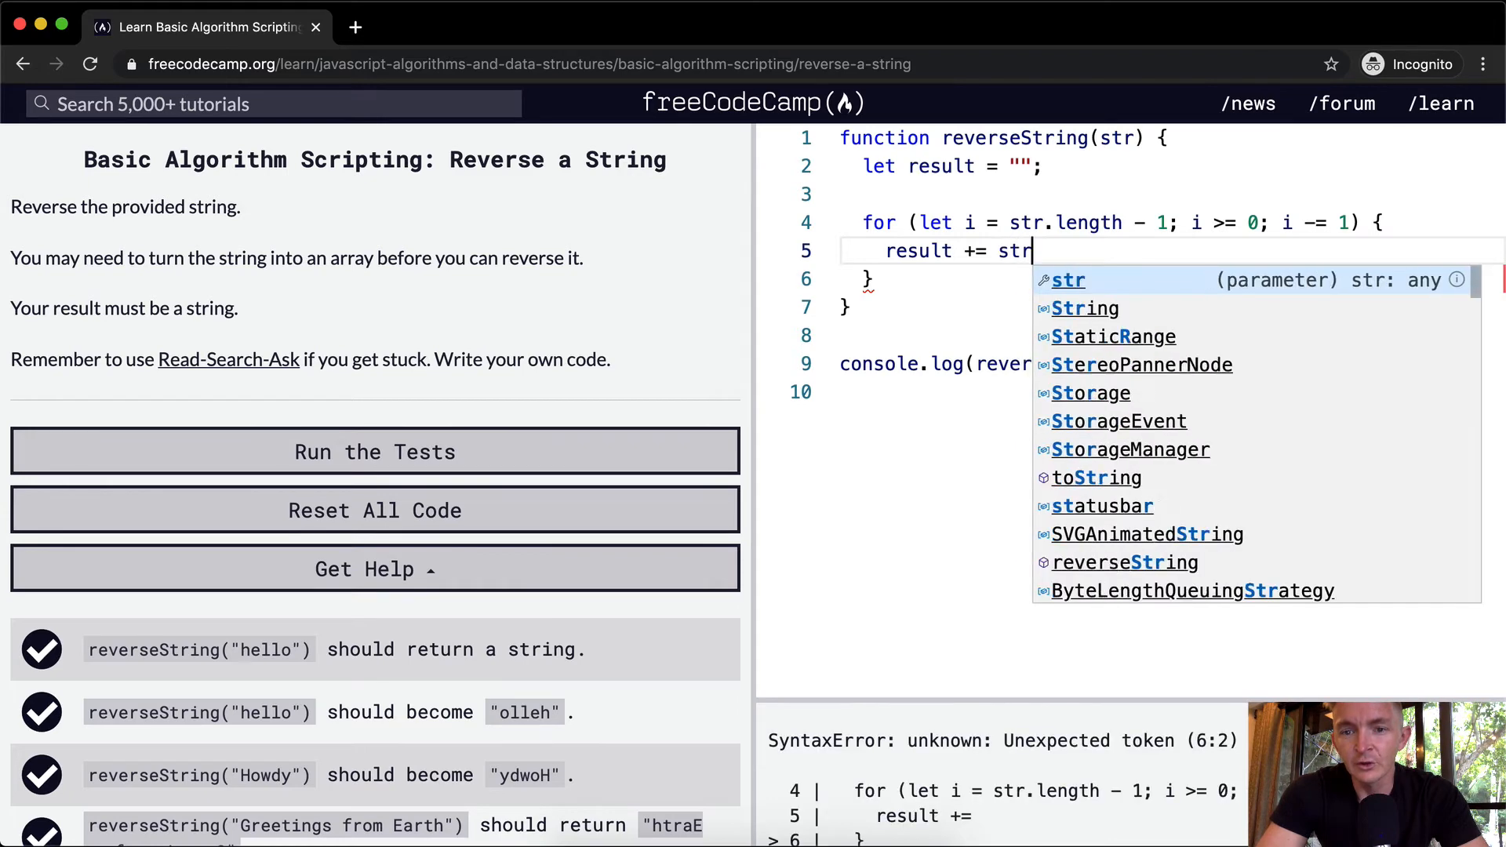
{"action": "type", "text": "[i];"}
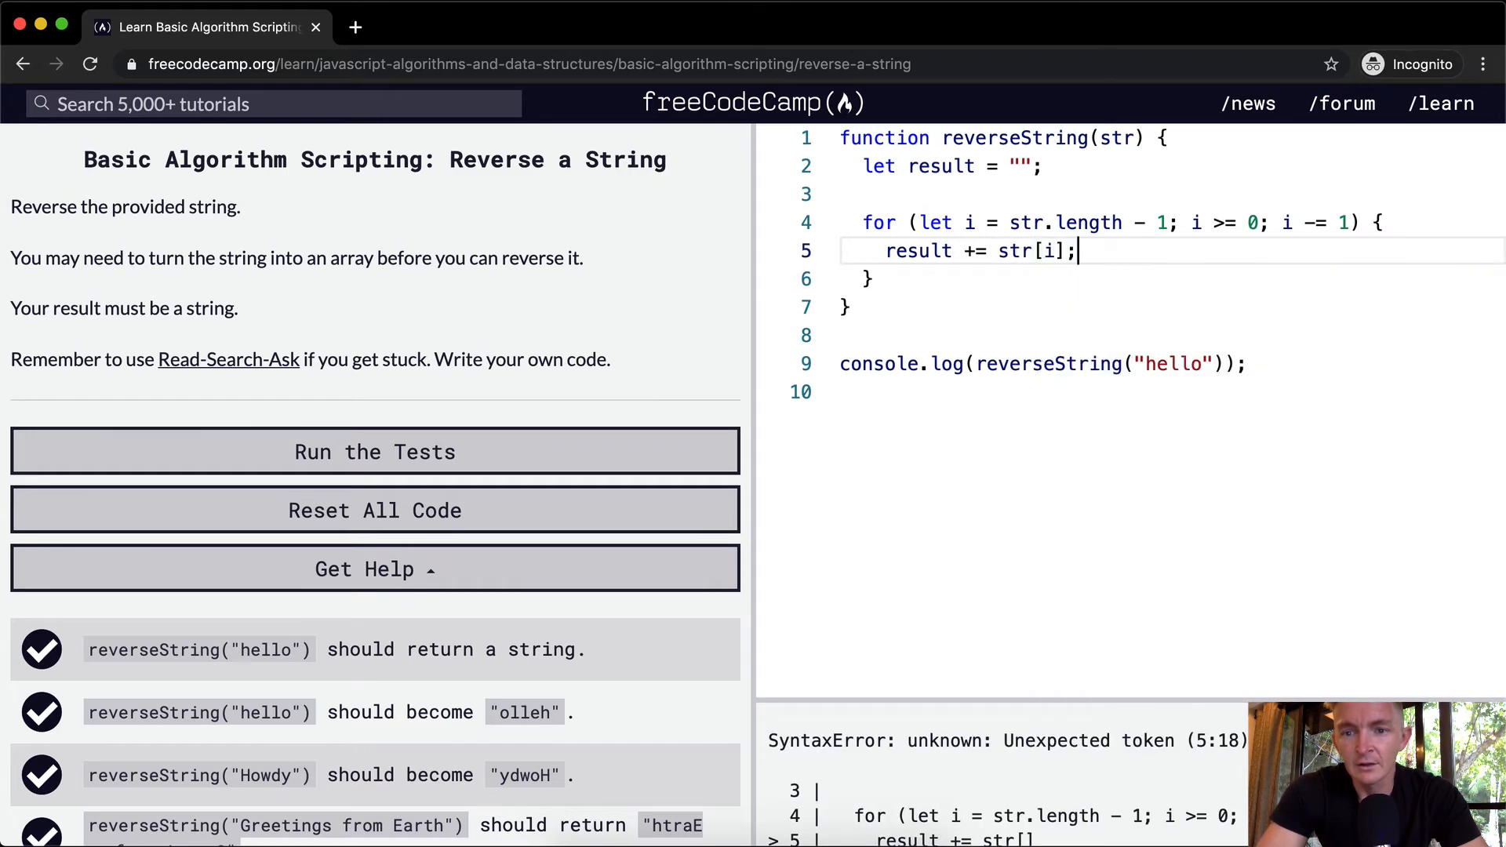
{"action": "type", "text": "return result;"}
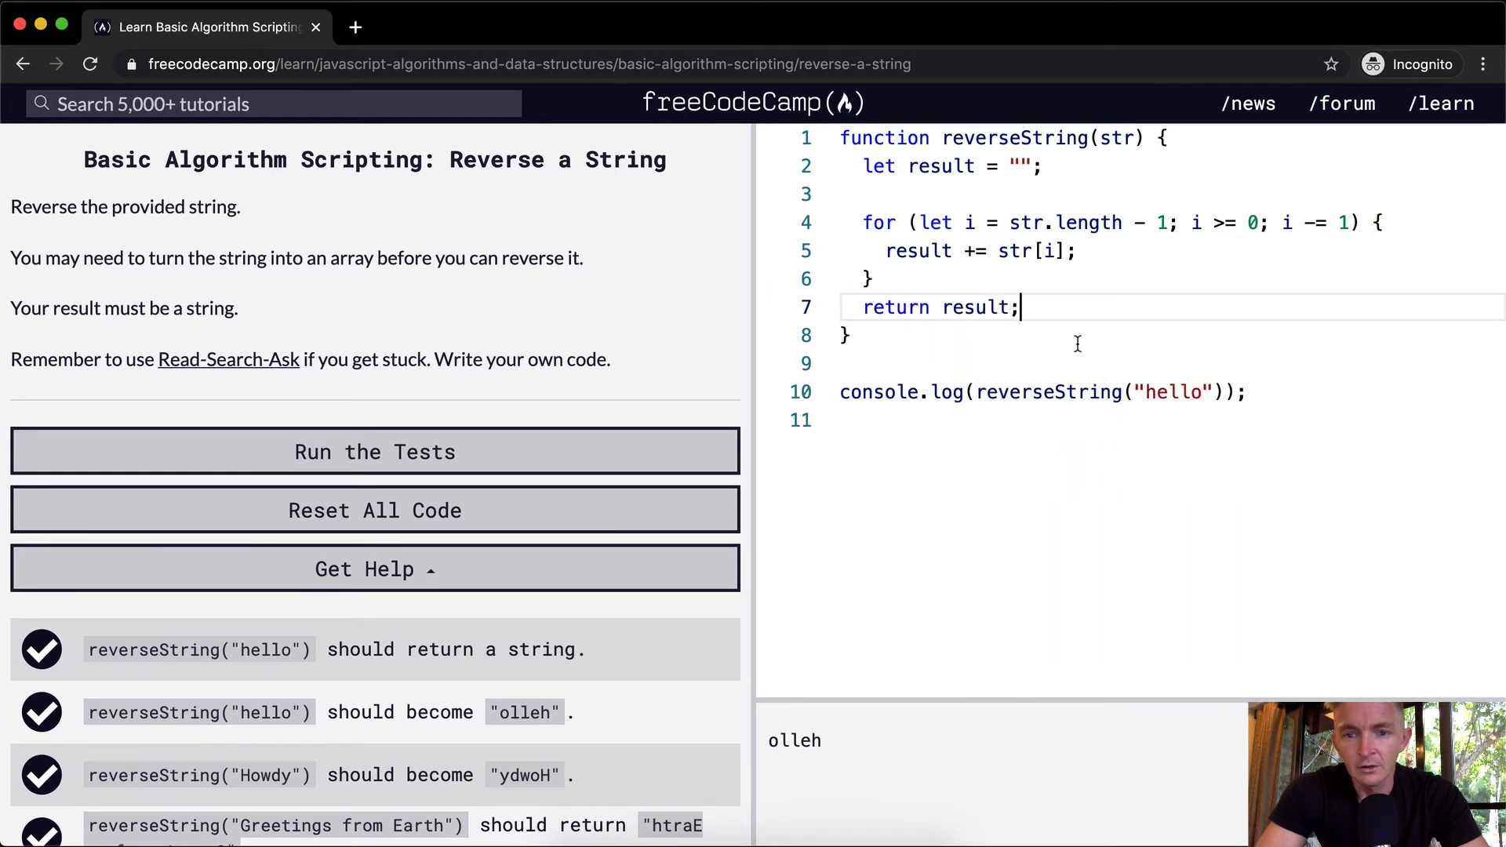
Insert a blank line above 'return result;' and select the hello argument.
{"action": "key", "text": "Enter"}
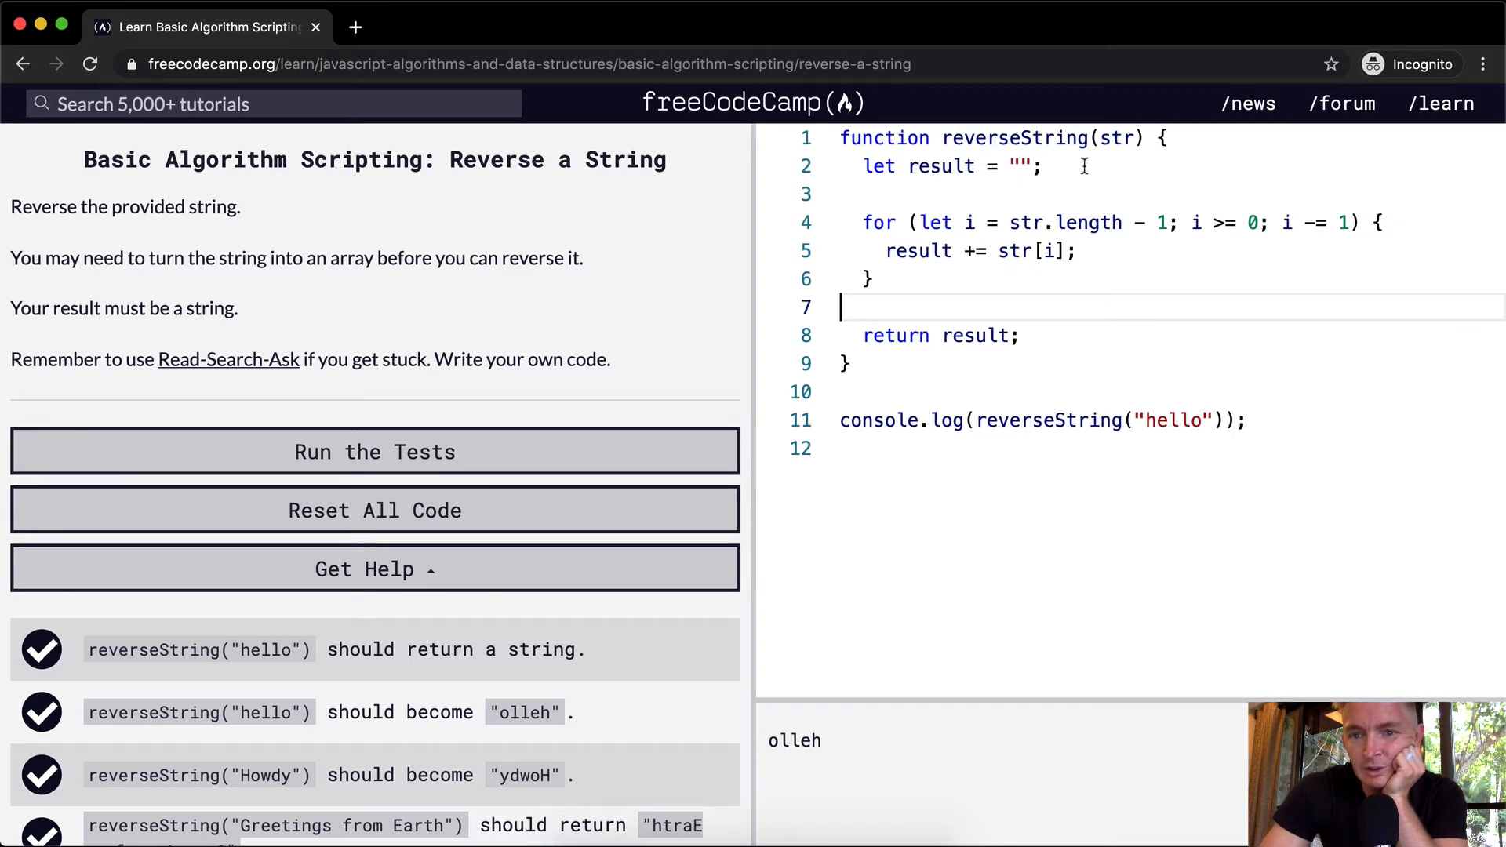
{"action": "mouse_move", "coordinate": [1125, 138]}
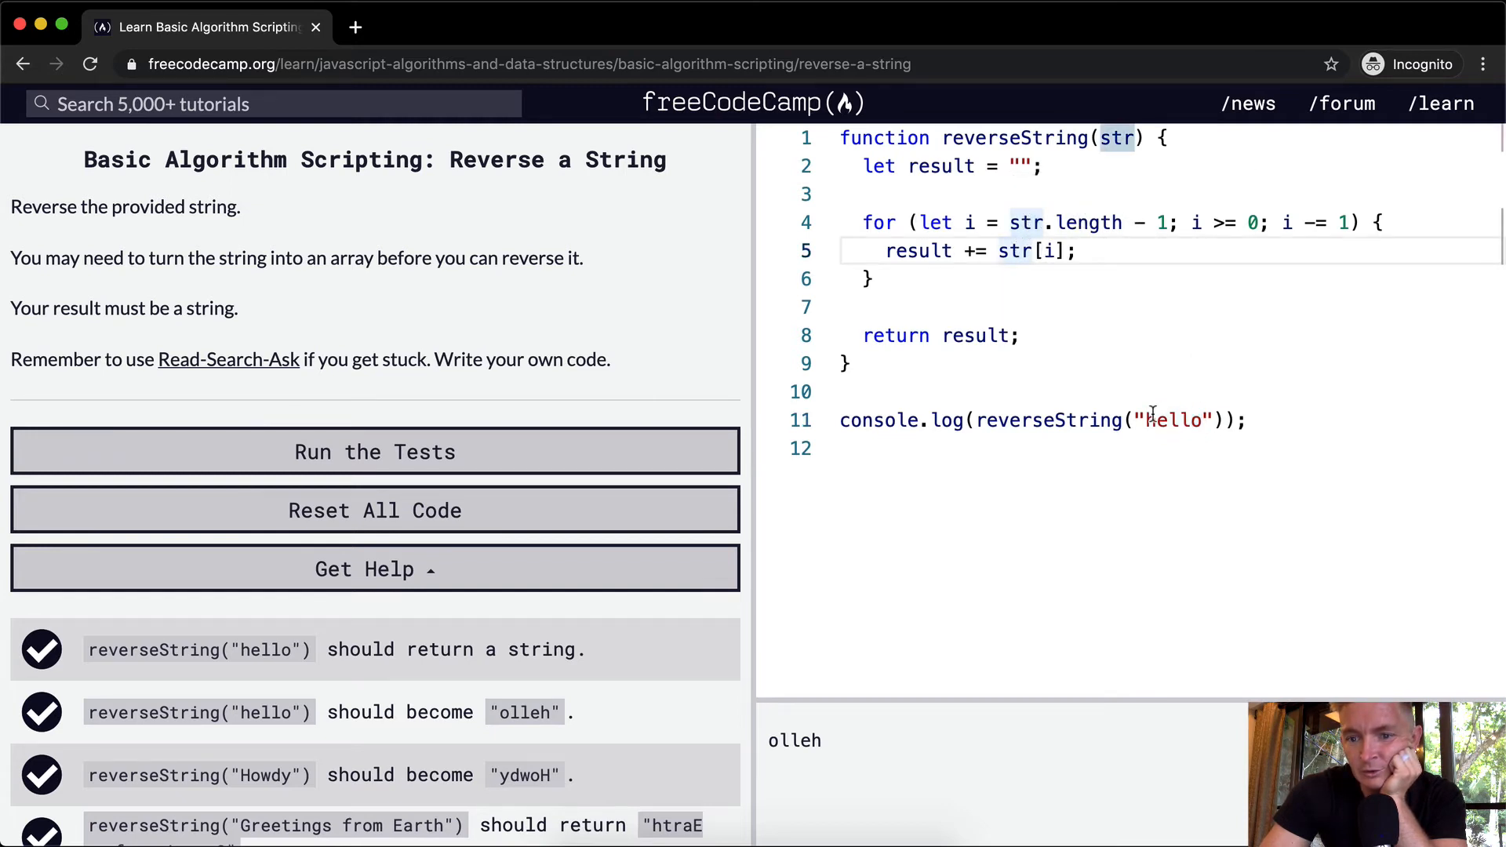
{"action": "double_click", "coordinate": [1169, 419]}
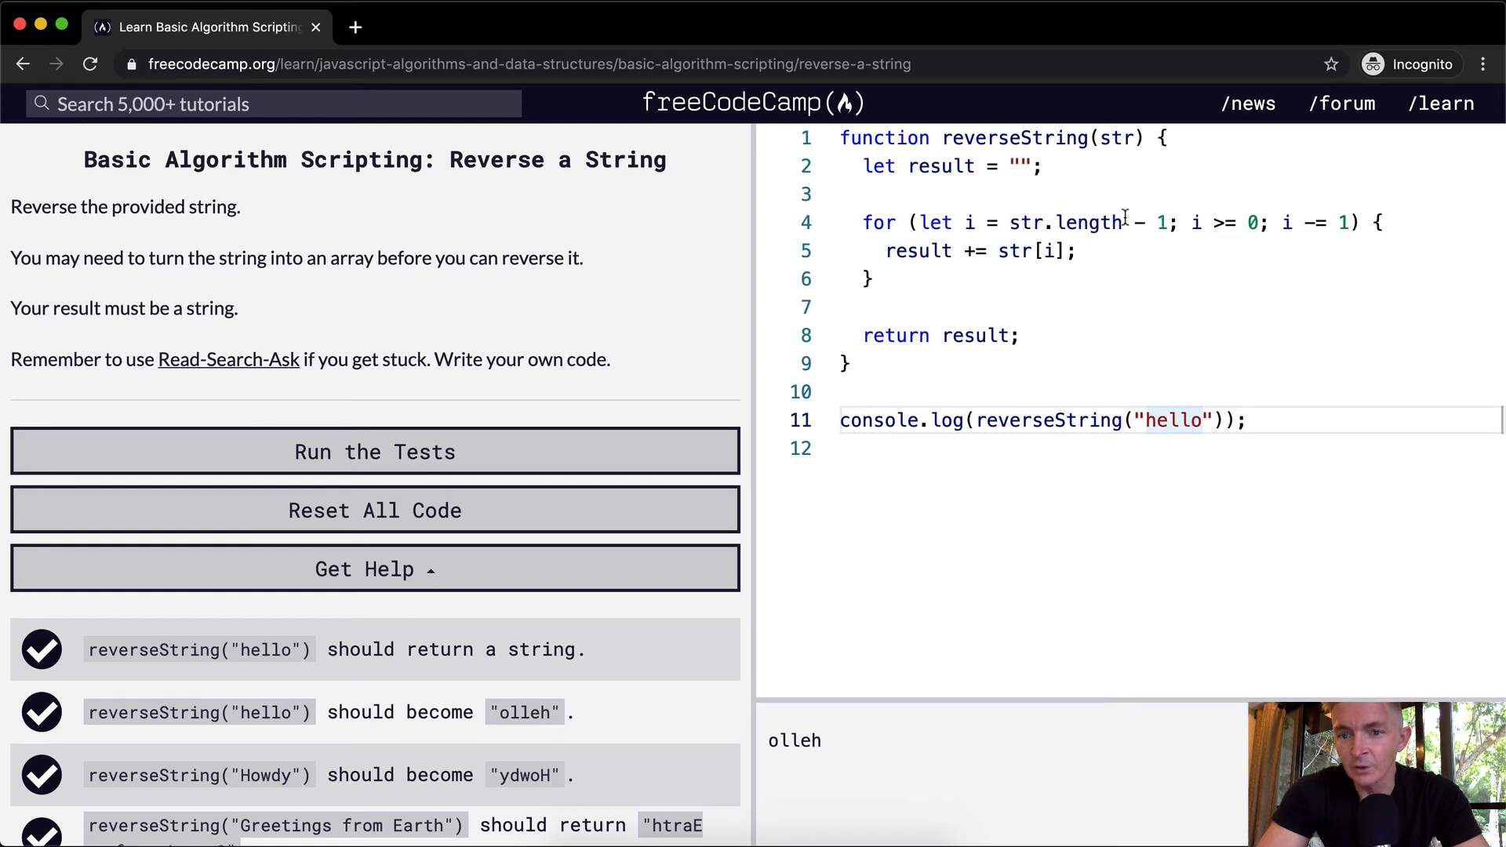
{"action": "mouse_move", "coordinate": [1025, 251]}
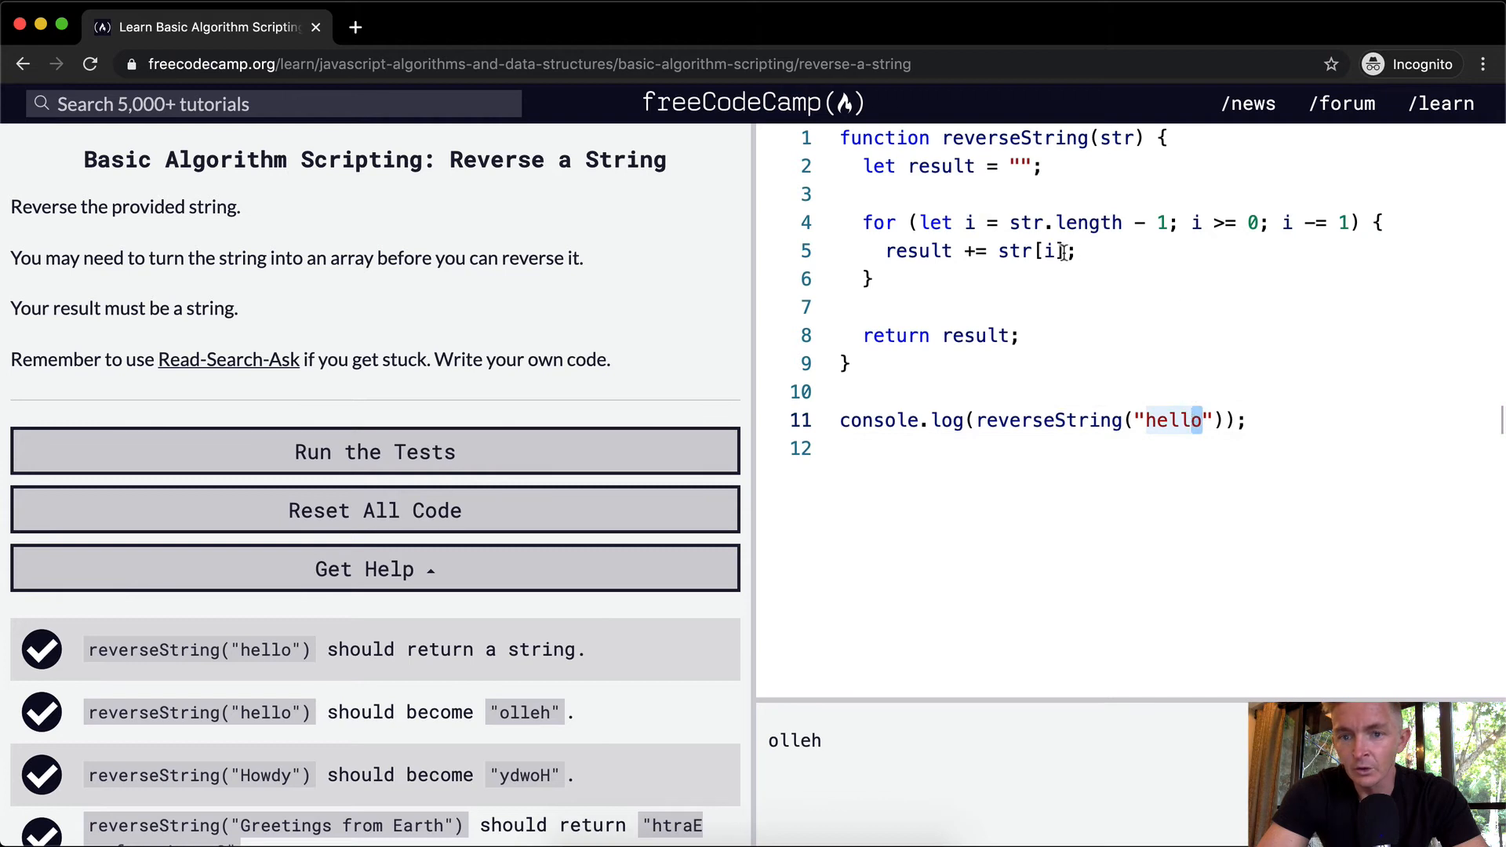
{"action": "mouse_move", "coordinate": [1213, 401]}
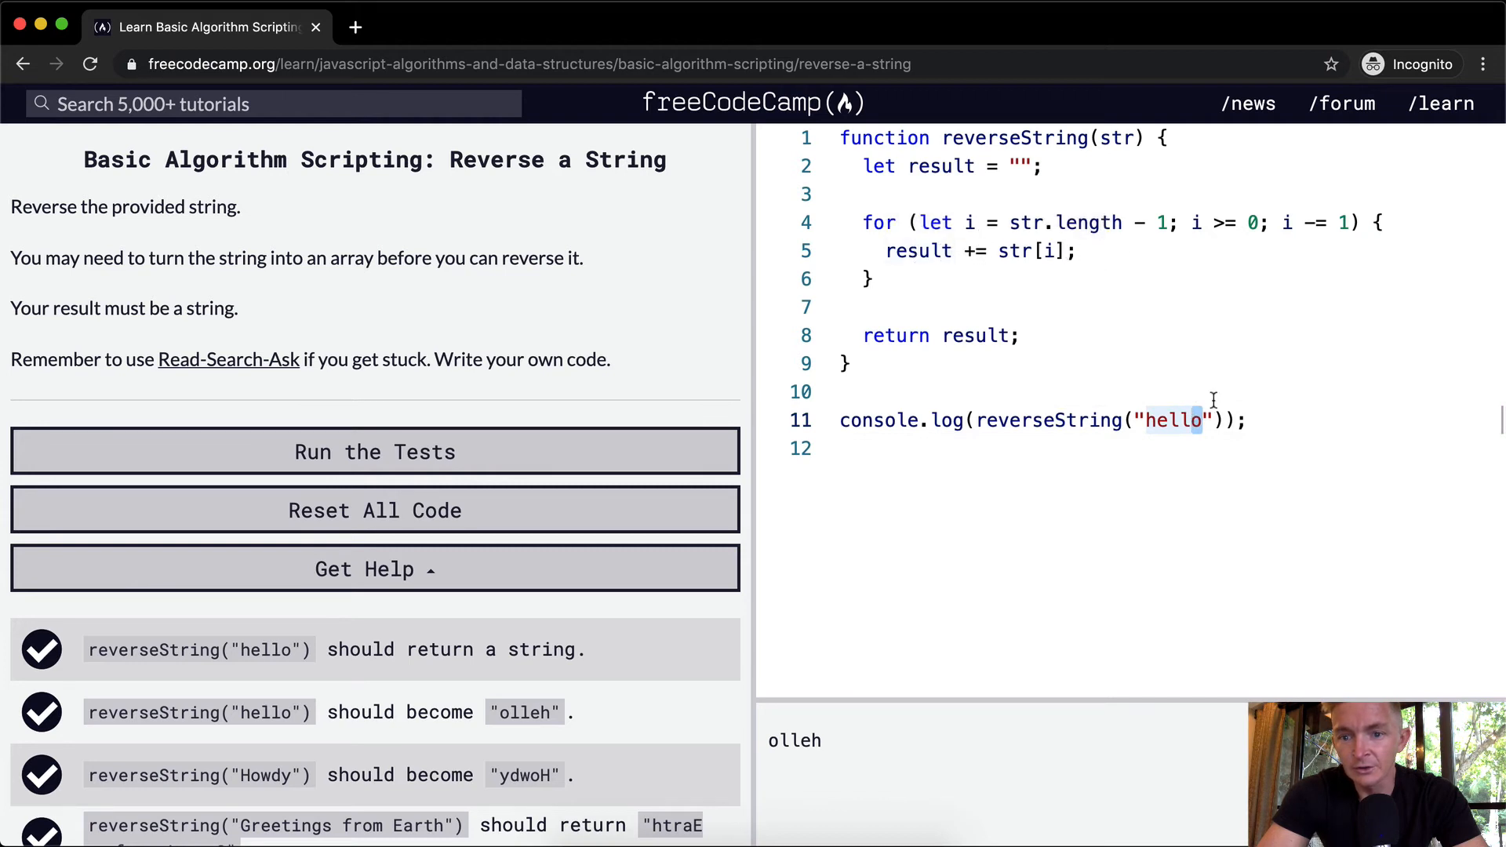
{"action": "mouse_move", "coordinate": [1247, 236]}
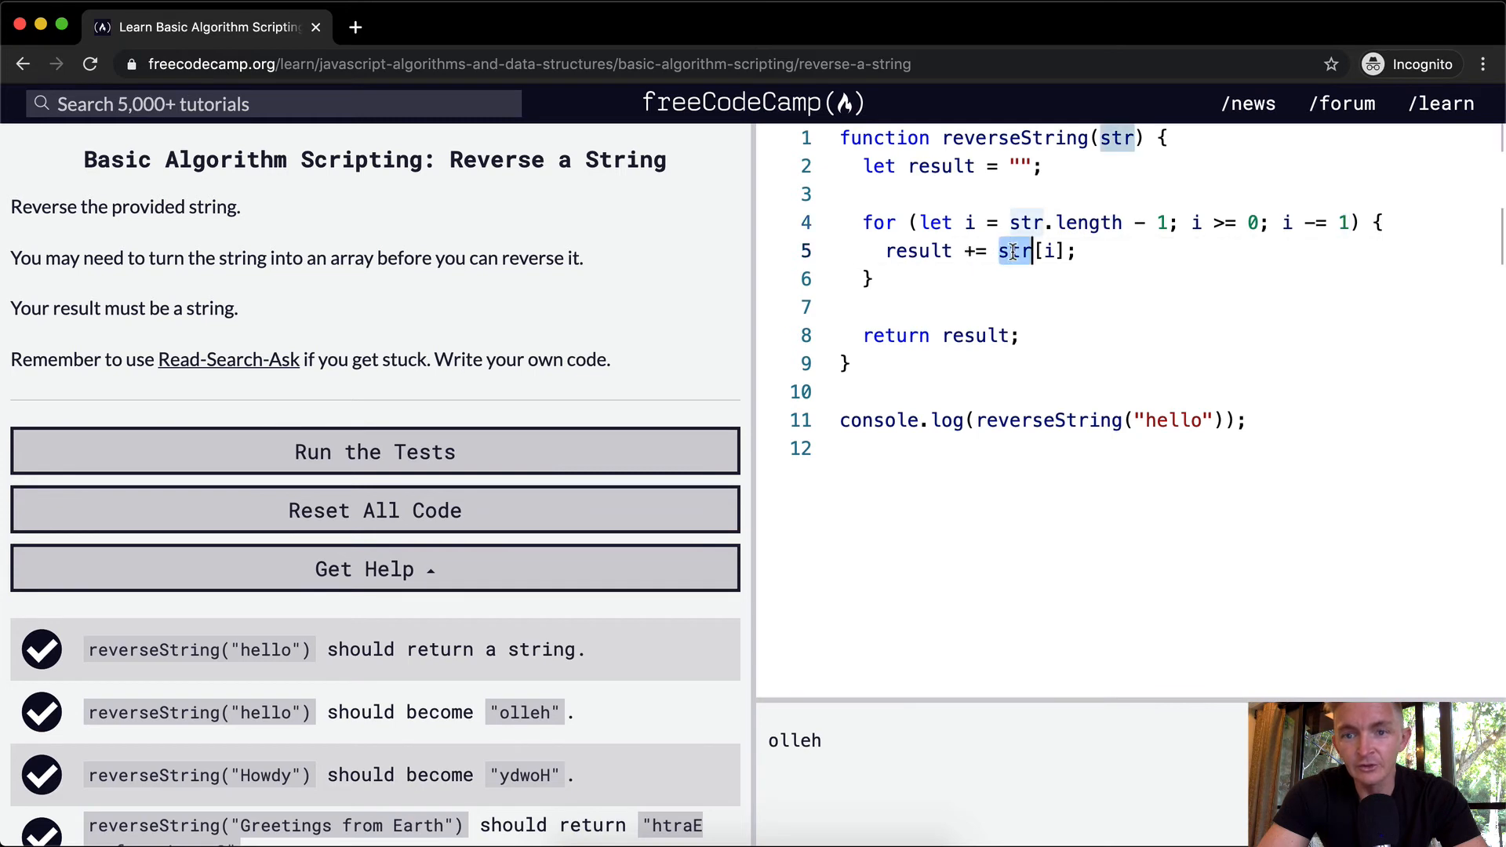
{"action": "left_click", "coordinate": [1049, 251]}
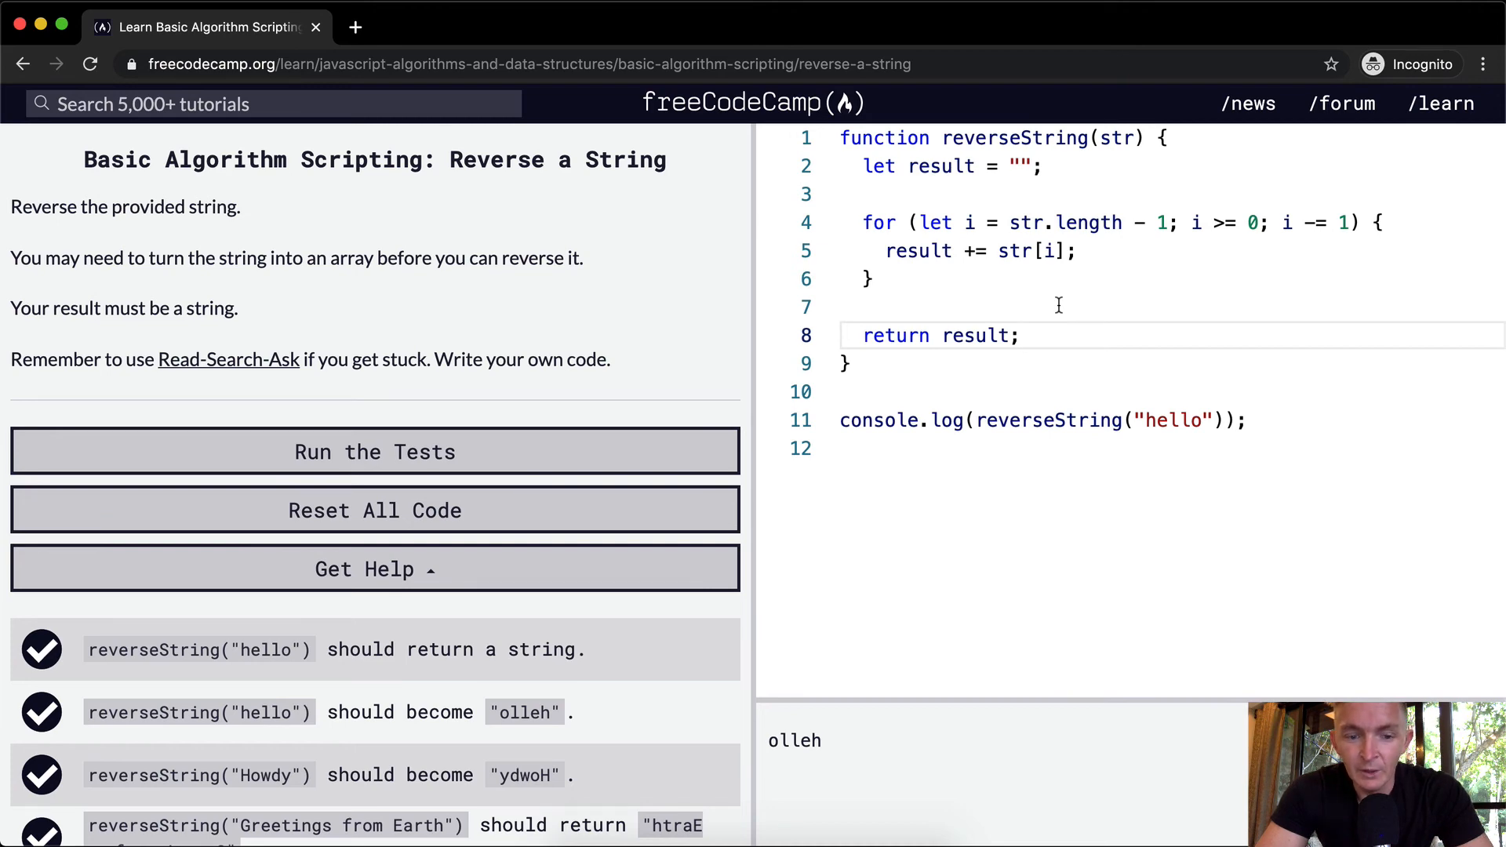
Run the tests on the loop-based reverseString and close the 'Target acquired!' dialog.
{"action": "left_click", "coordinate": [375, 451]}
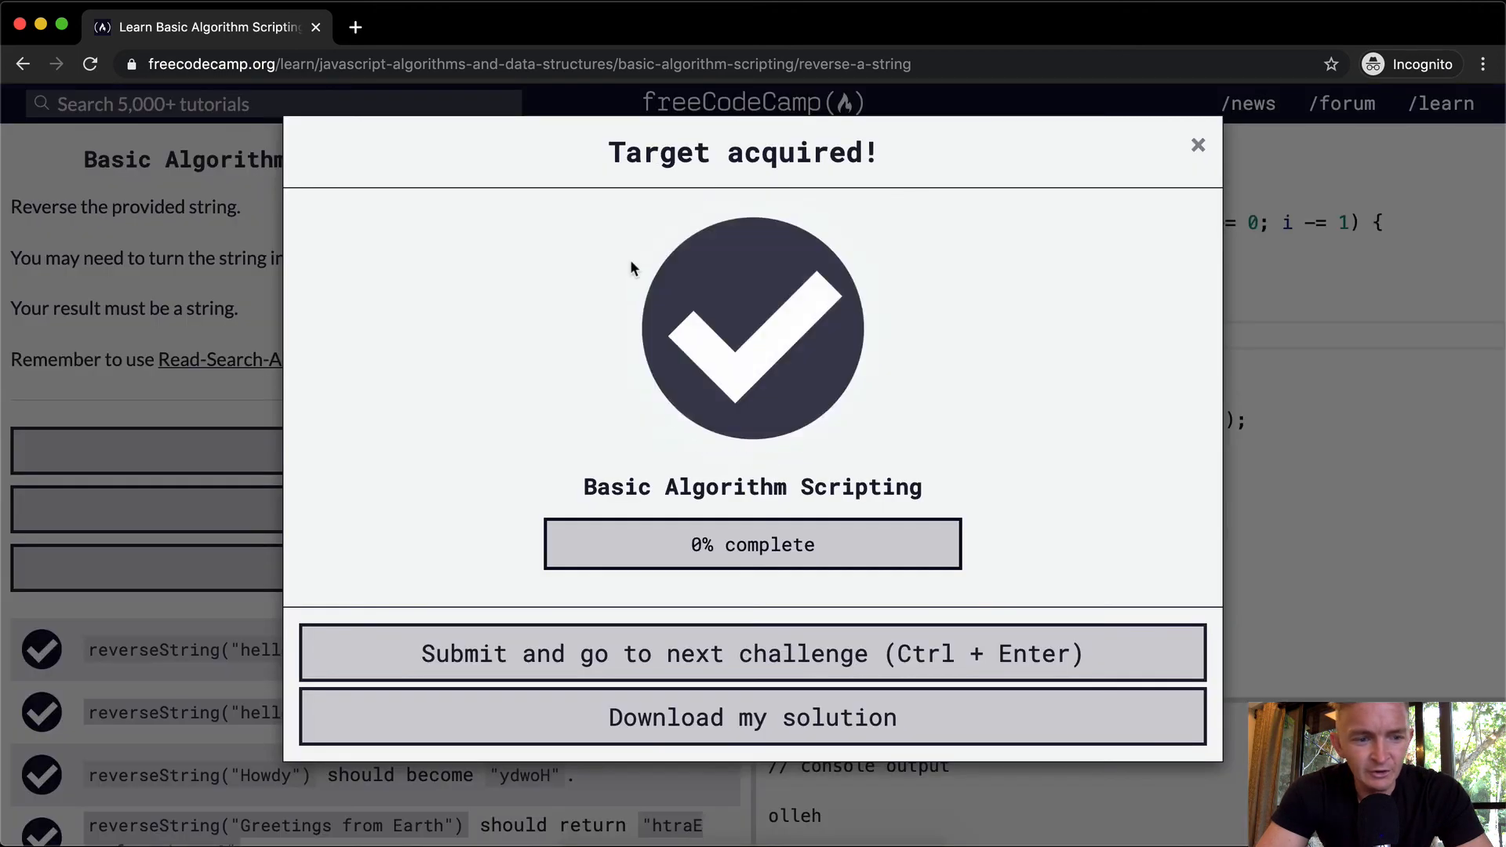
{"action": "left_click", "coordinate": [1198, 144]}
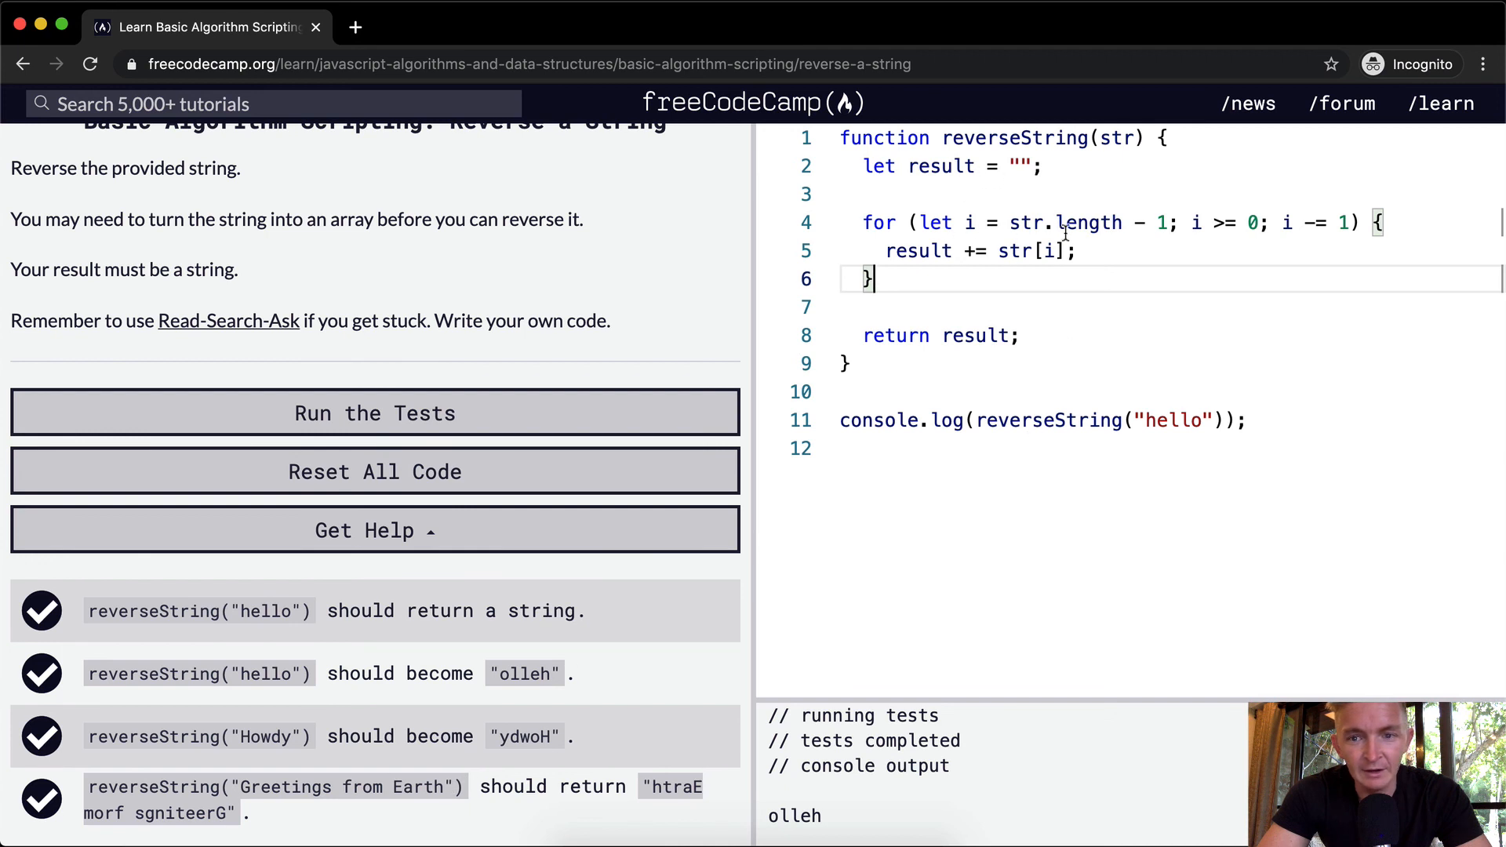
{"action": "mouse_move", "coordinate": [1022, 282]}
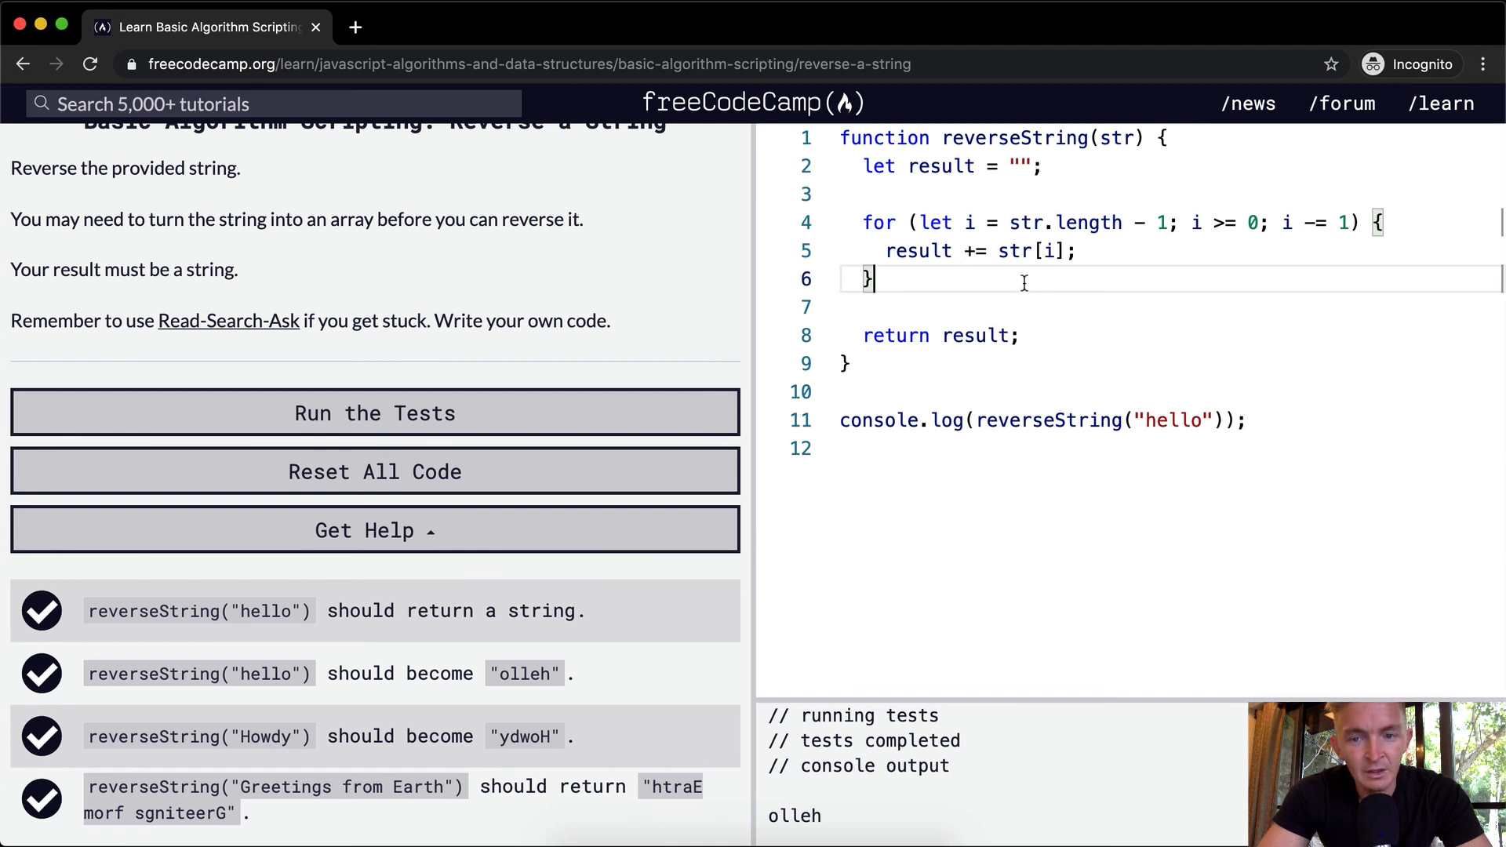
{"action": "mouse_move", "coordinate": [1032, 324]}
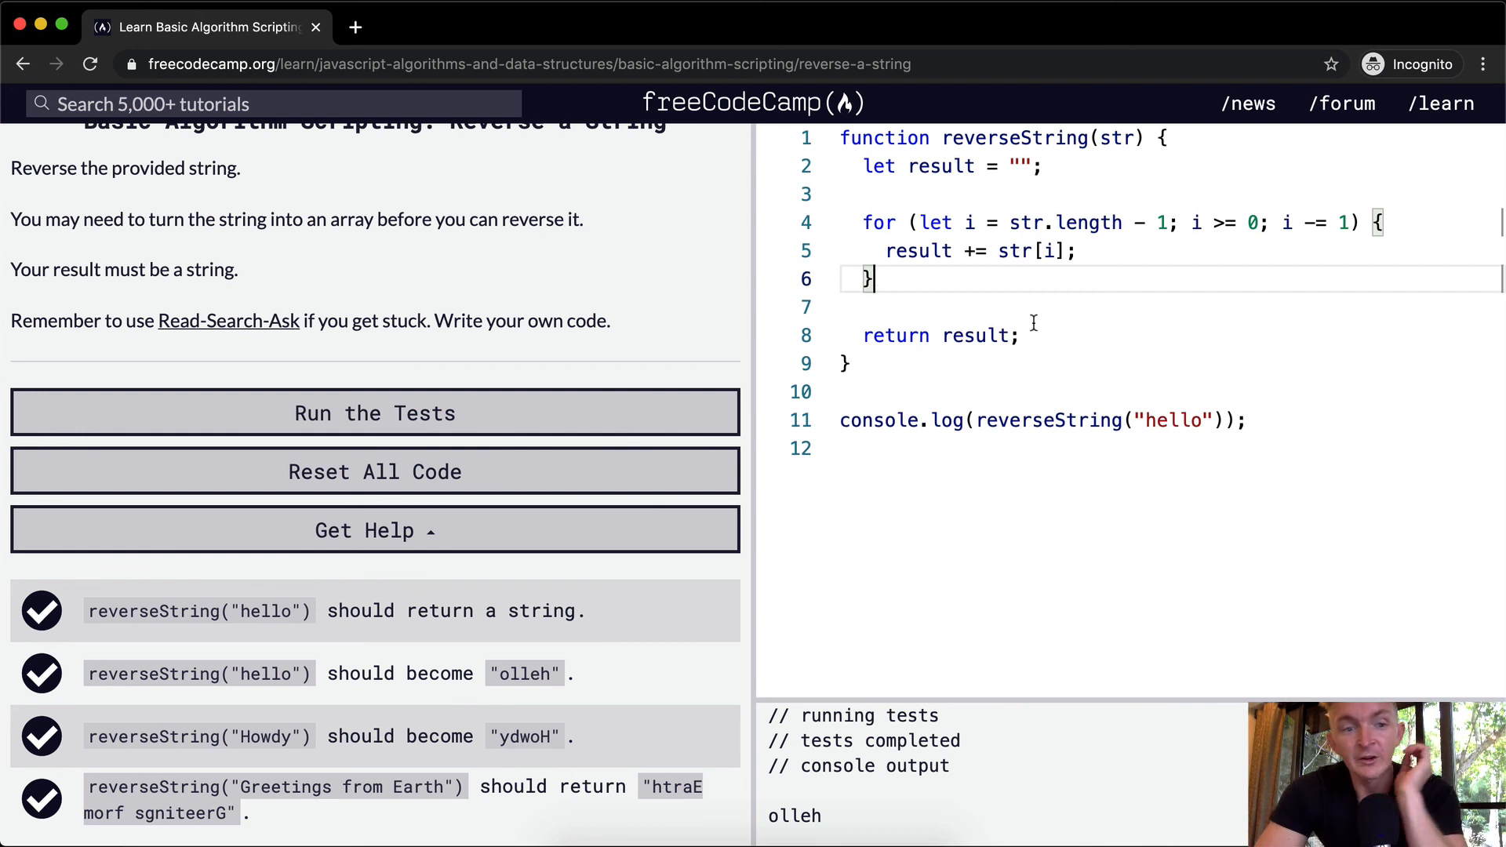
{"action": "mouse_move", "coordinate": [997, 292]}
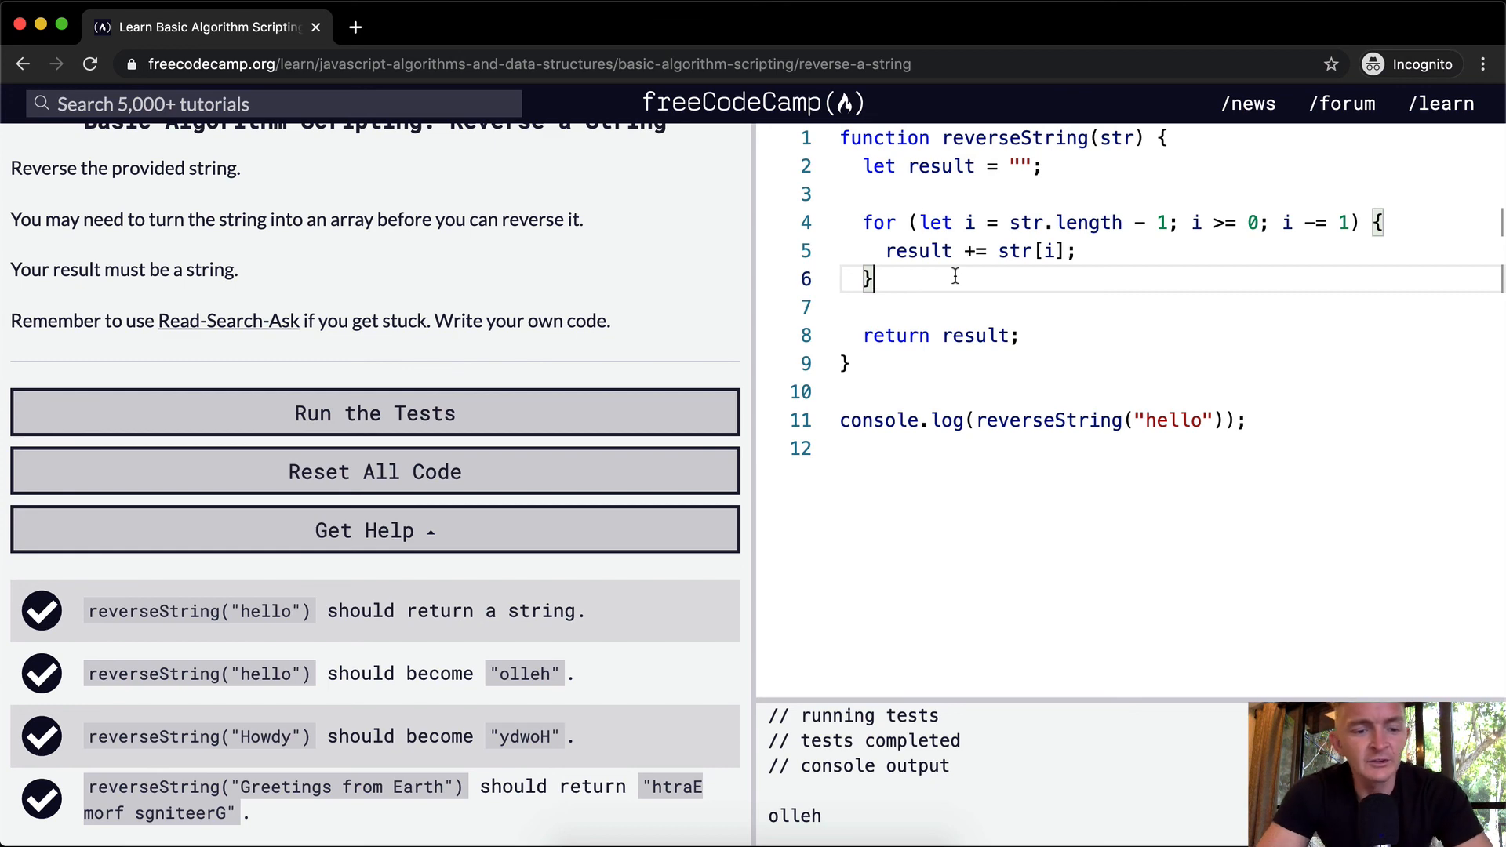
Rerun the tests and choose 'Submit and go to next challenge'.
{"action": "left_click", "coordinate": [375, 414]}
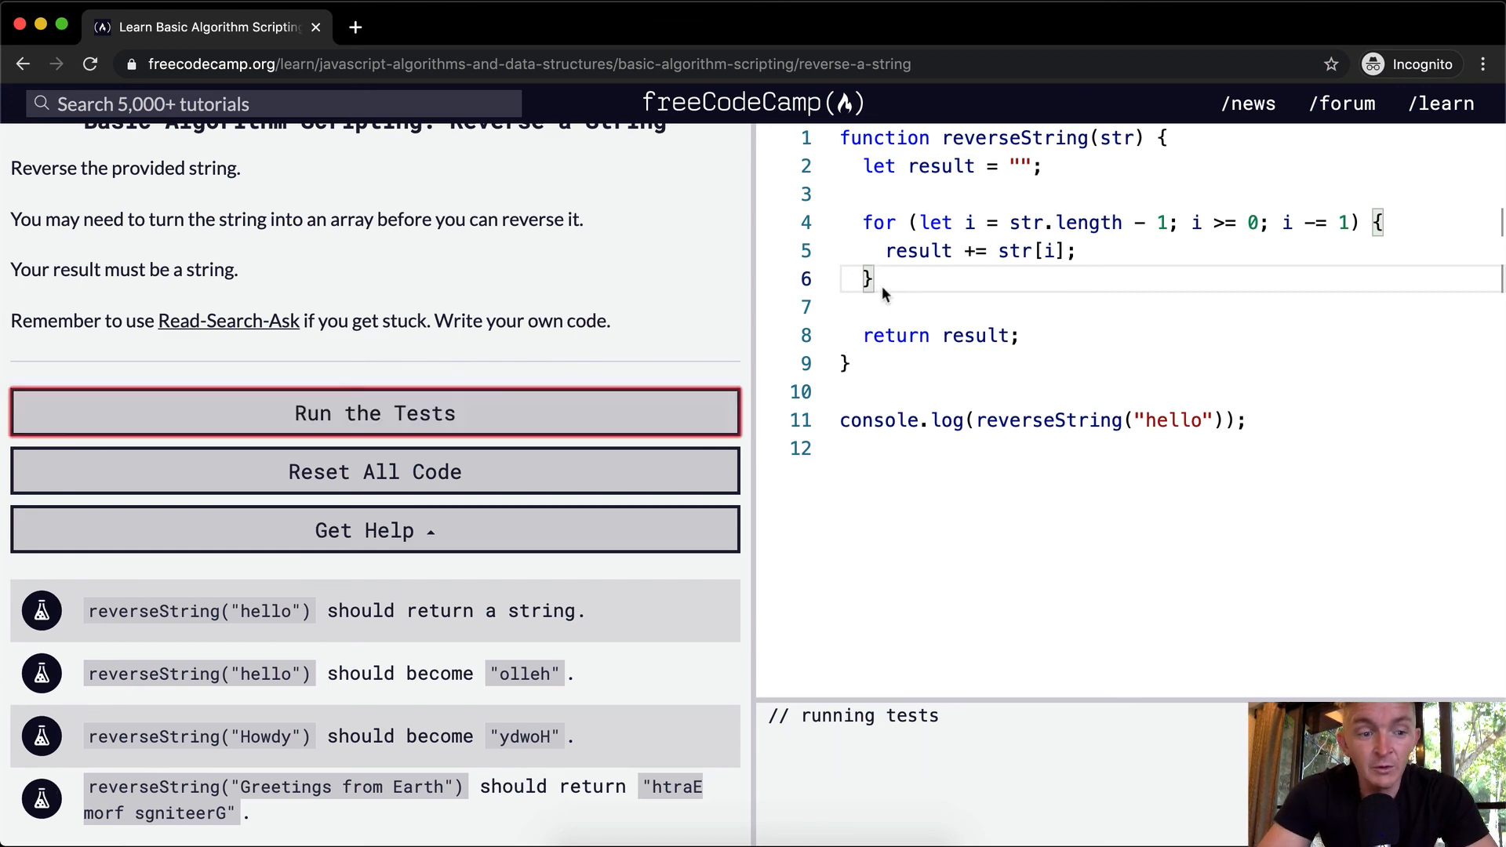
{"action": "left_click", "coordinate": [375, 414]}
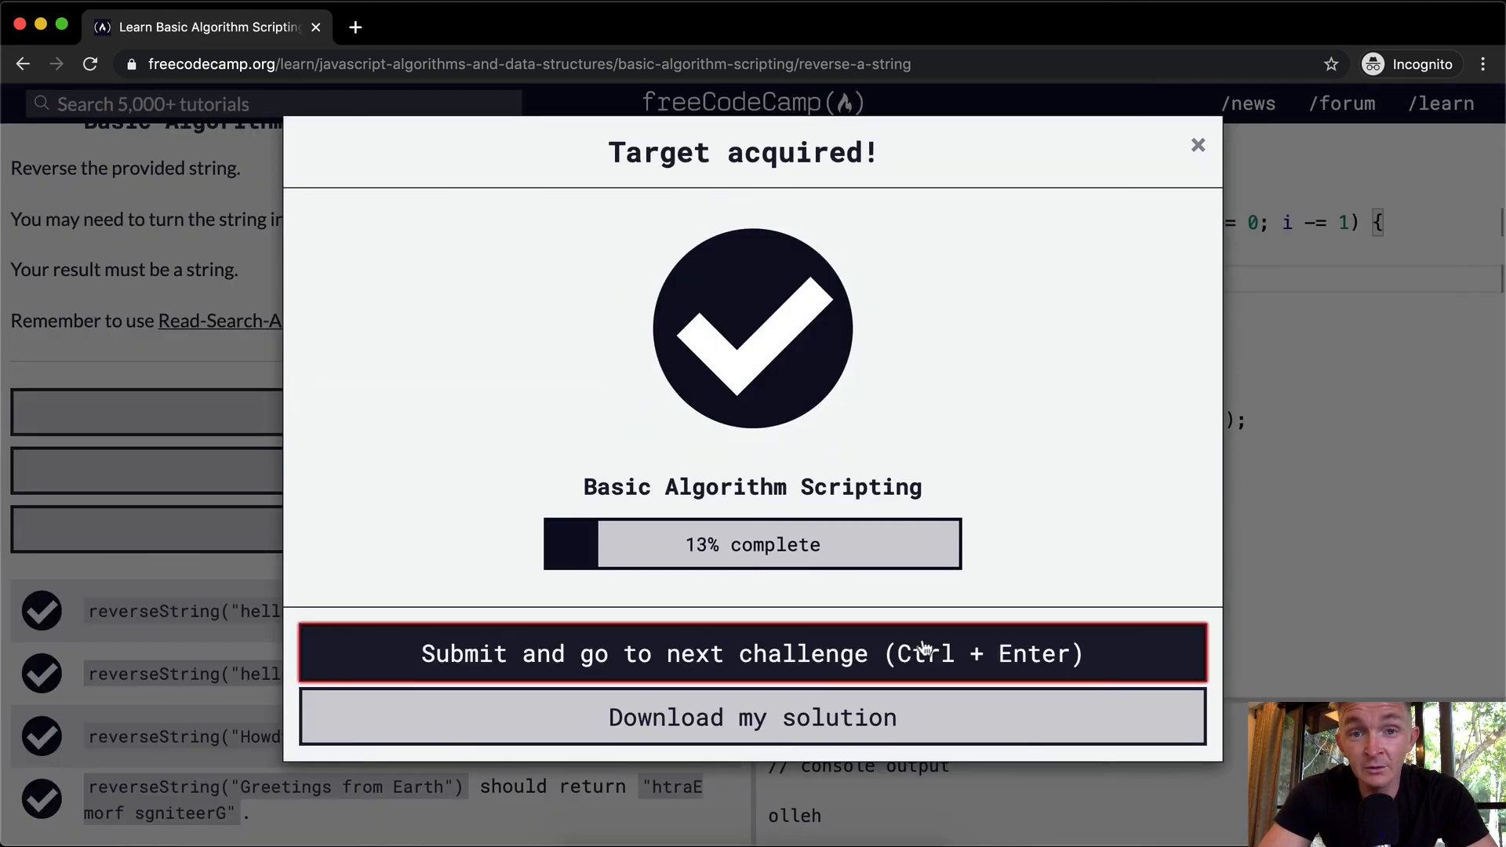